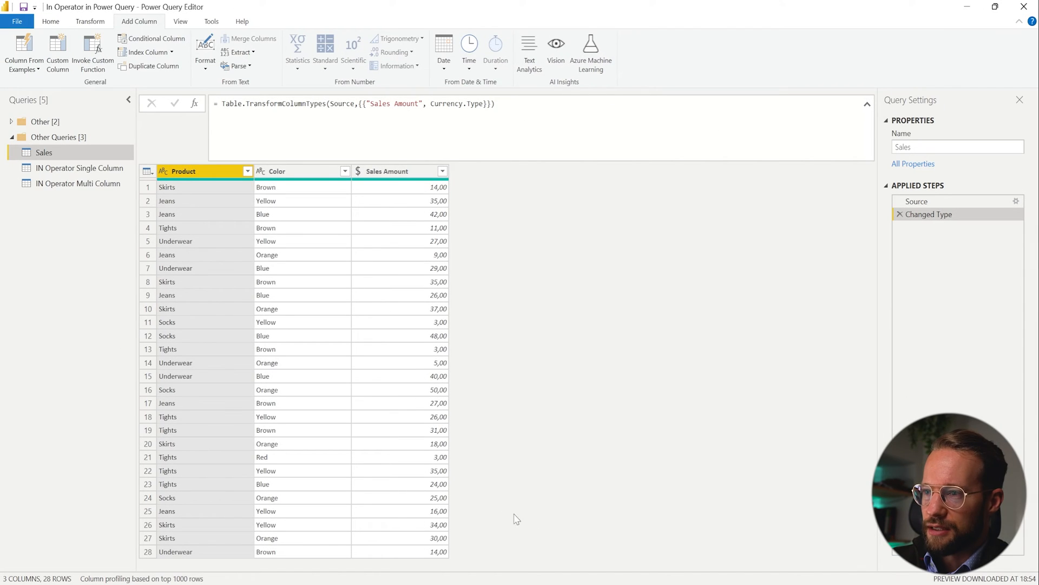
{"action": "mouse_move", "coordinate": [202, 200]}
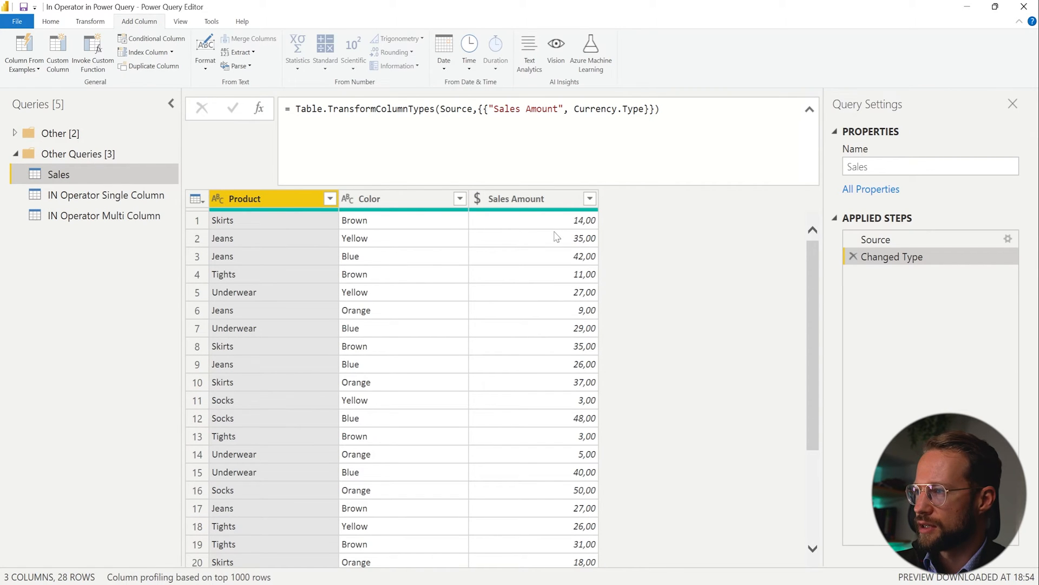
{"action": "mouse_move", "coordinate": [563, 229]}
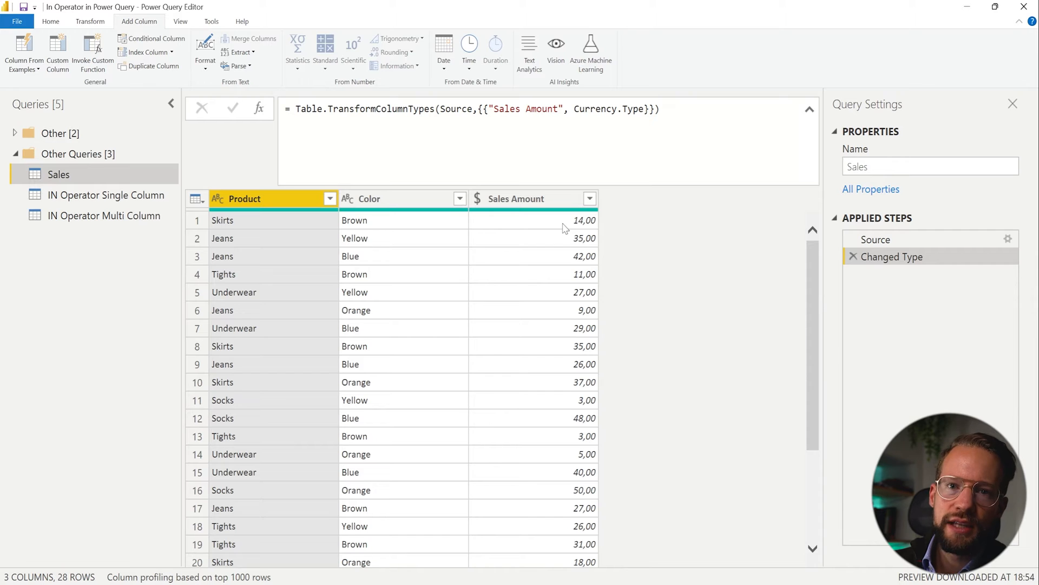
{"action": "mouse_move", "coordinate": [548, 253]}
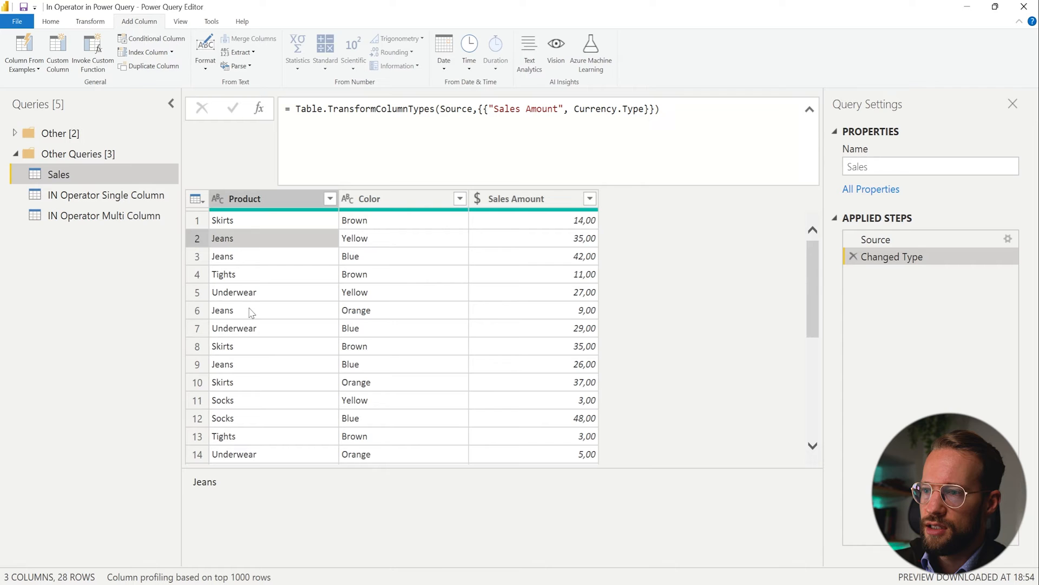
Start a custom column whose formula tests [Product] = "Jeans" or "Skirts" or "Socks".
{"action": "left_click", "coordinate": [222, 345]}
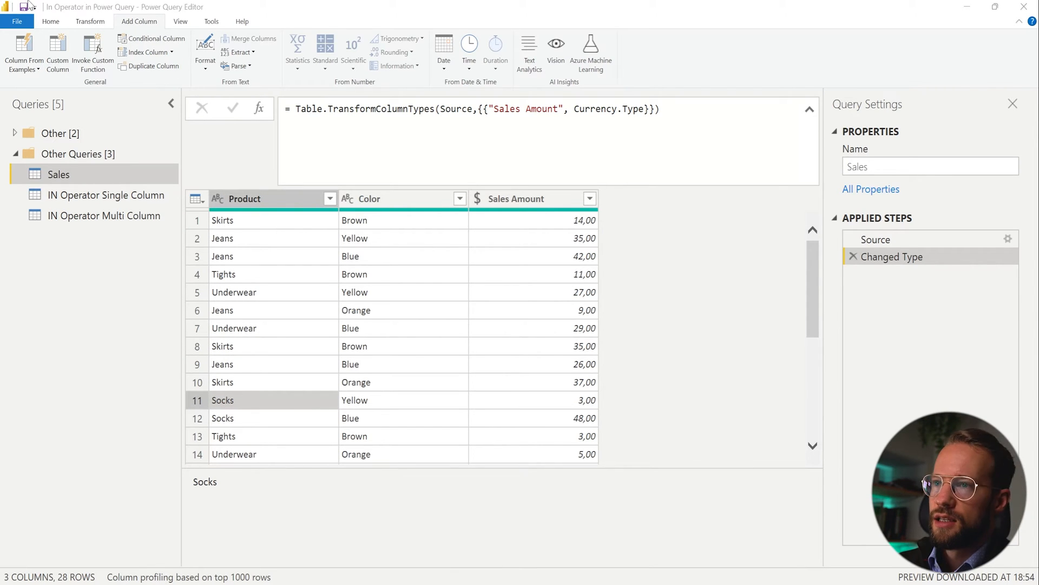
{"action": "left_click", "coordinate": [58, 52]}
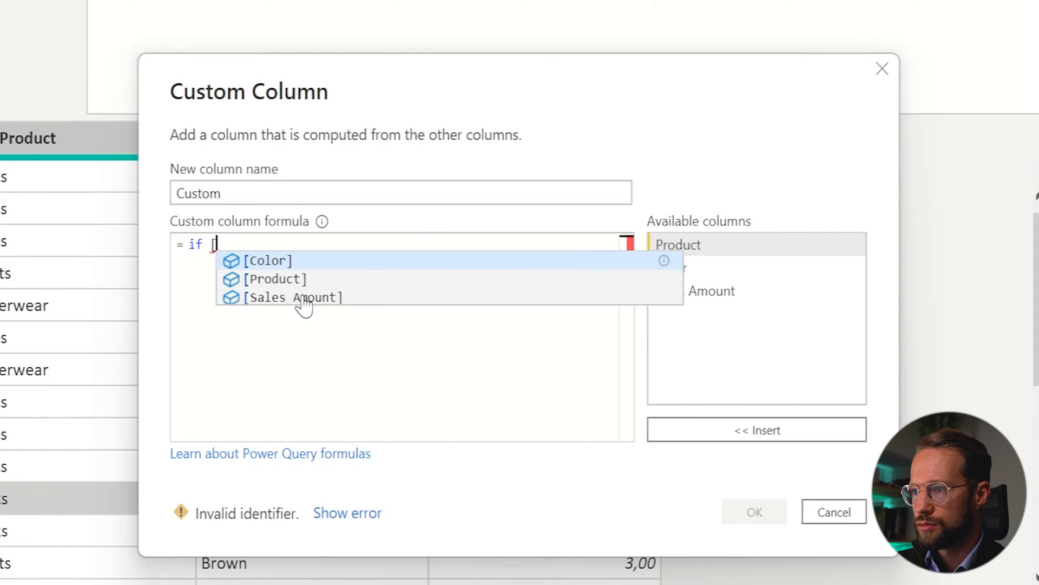
{"action": "type", "text": "[Pr"}
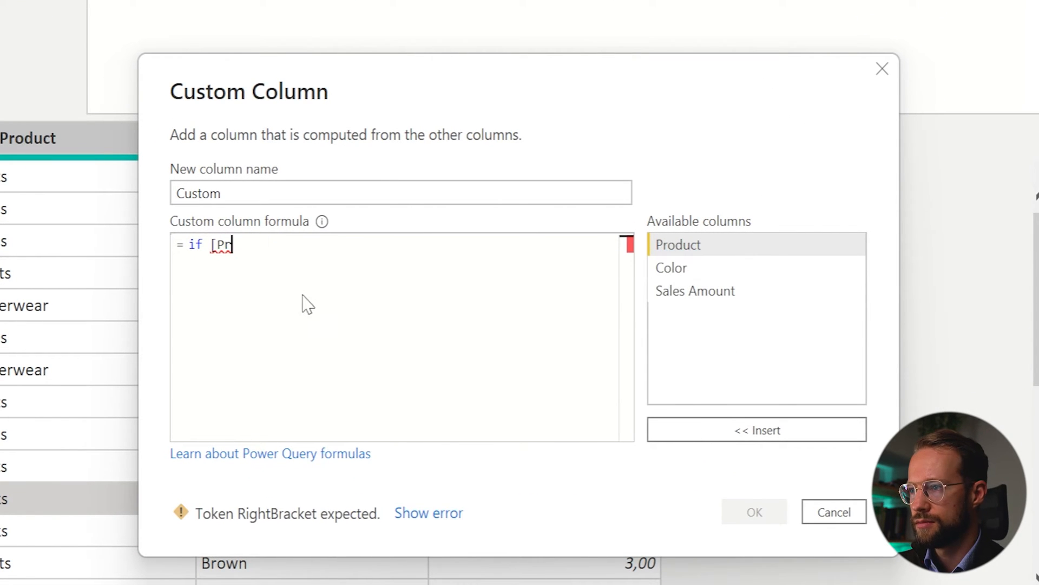
{"action": "type", "text": "oduct]"}
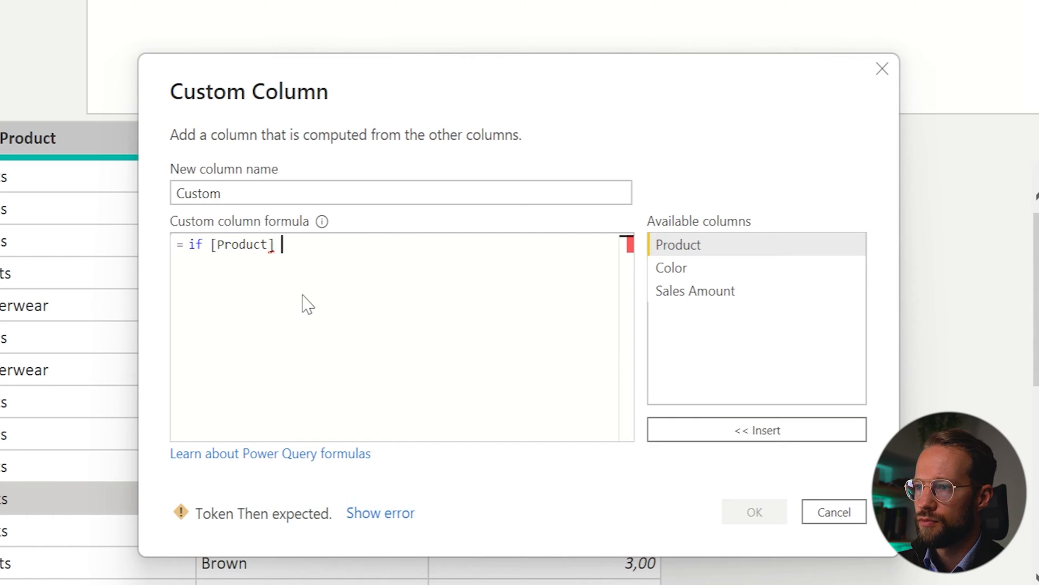
{"action": "type", "text": "= \"Jeans\""}
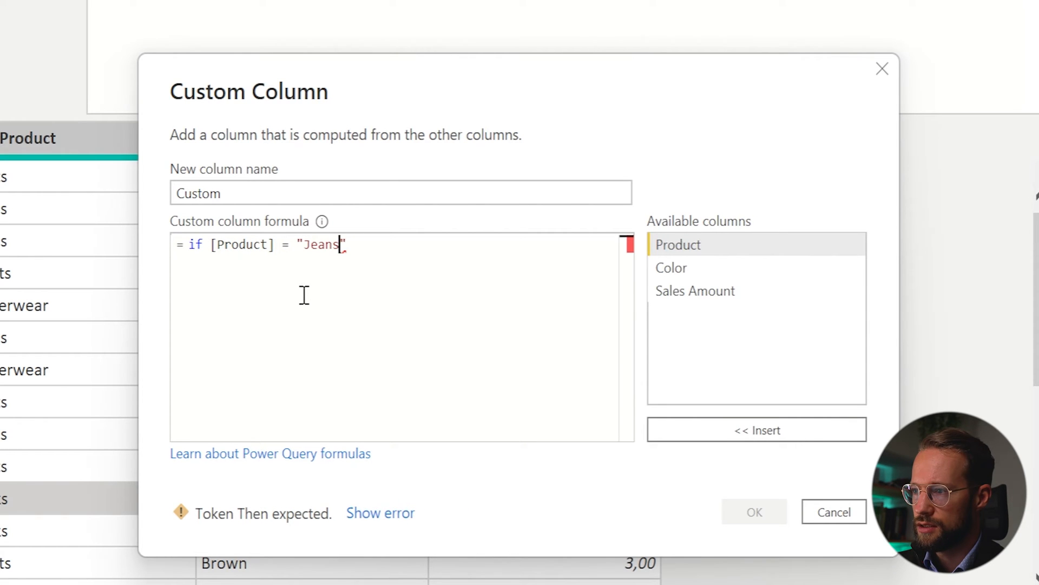
{"action": "type", "text": "or [Product] ="}
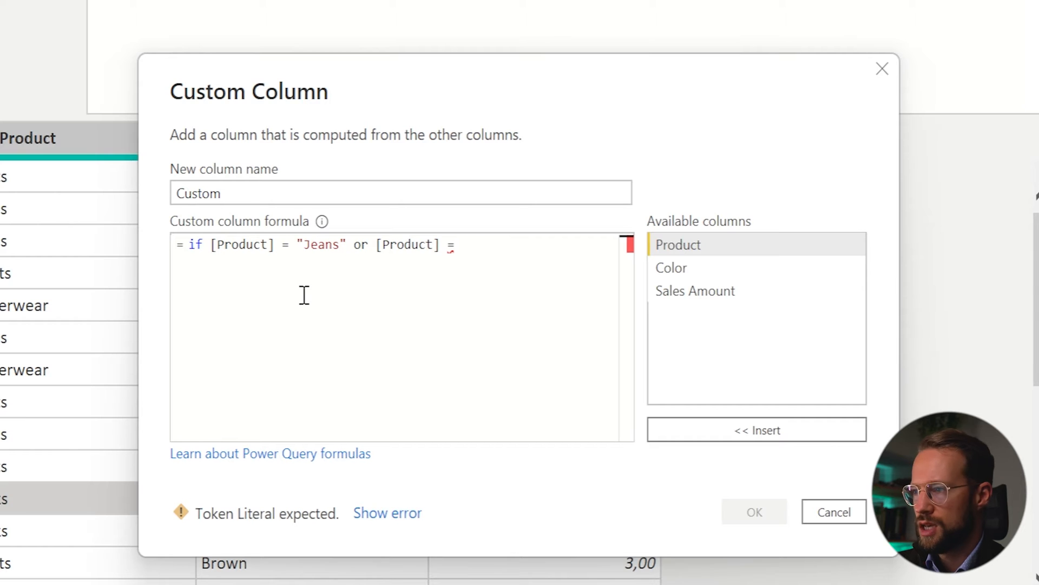
{"action": "type", "text": "\""}
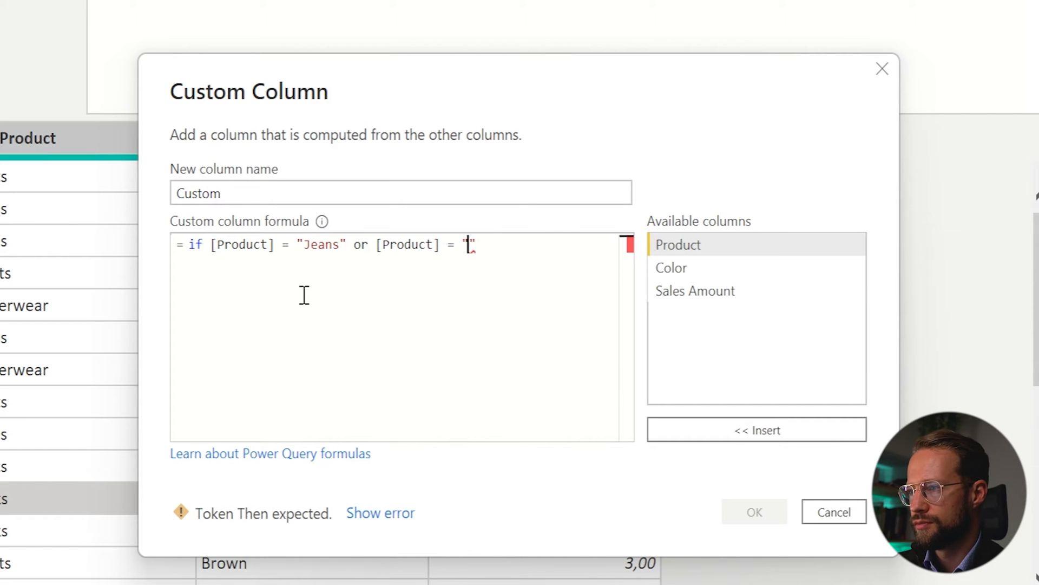
{"action": "type", "text": "Skirts\" or"}
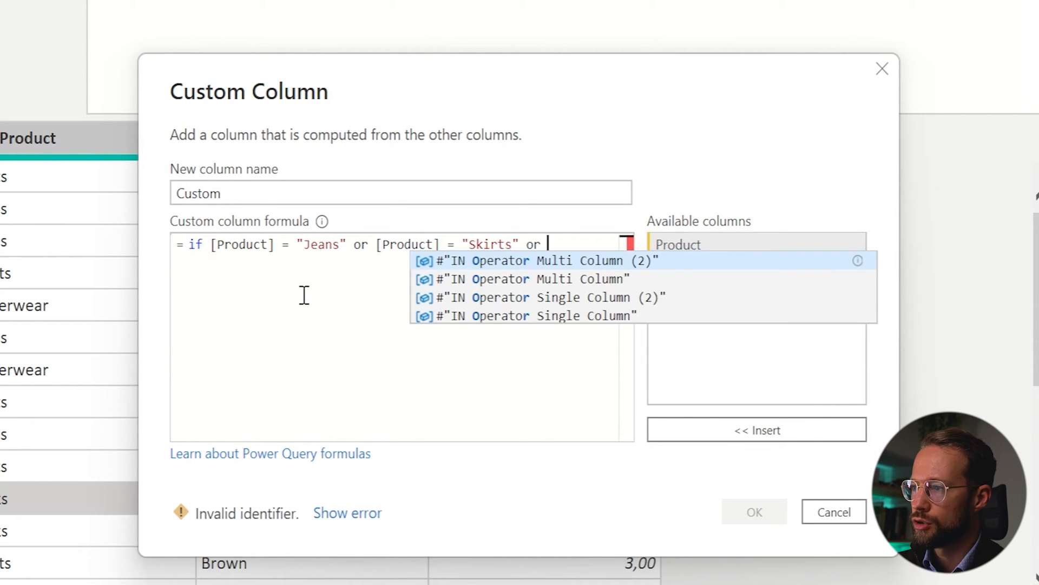
{"action": "type", "text": "[Product]"}
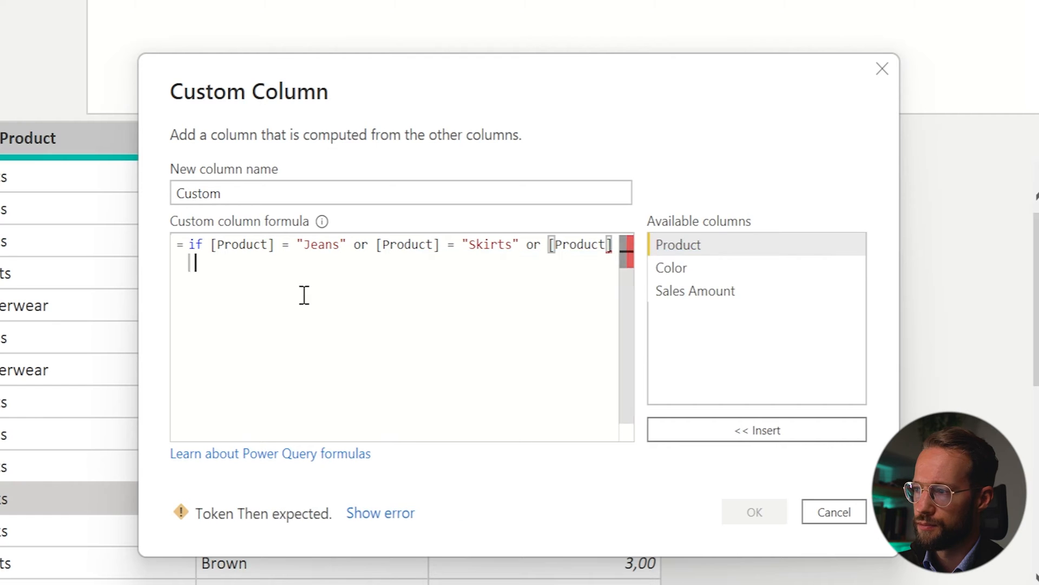
{"action": "type", "text": "= \"Soc"}
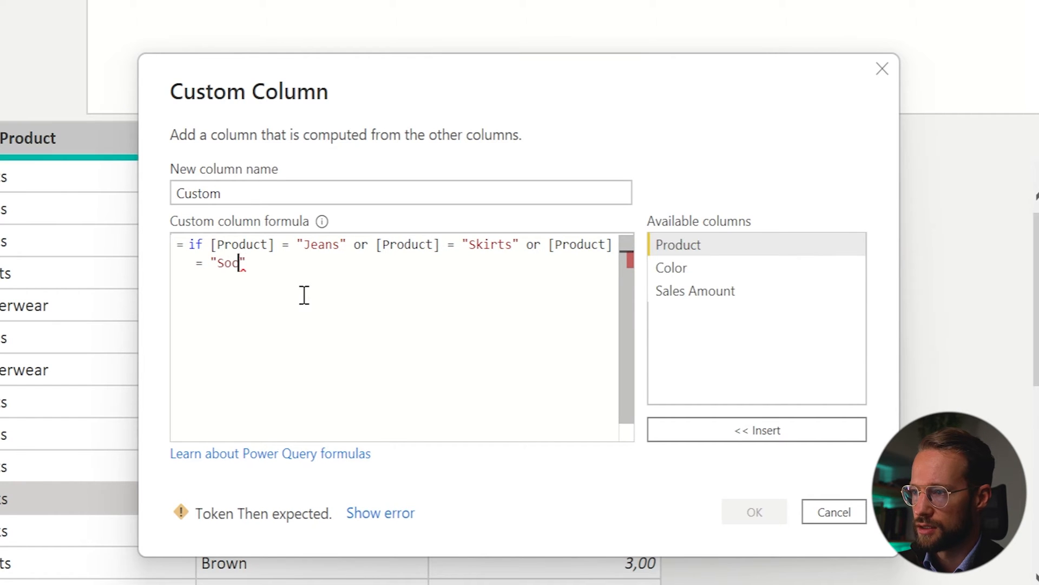
{"action": "type", "text": "ks"}
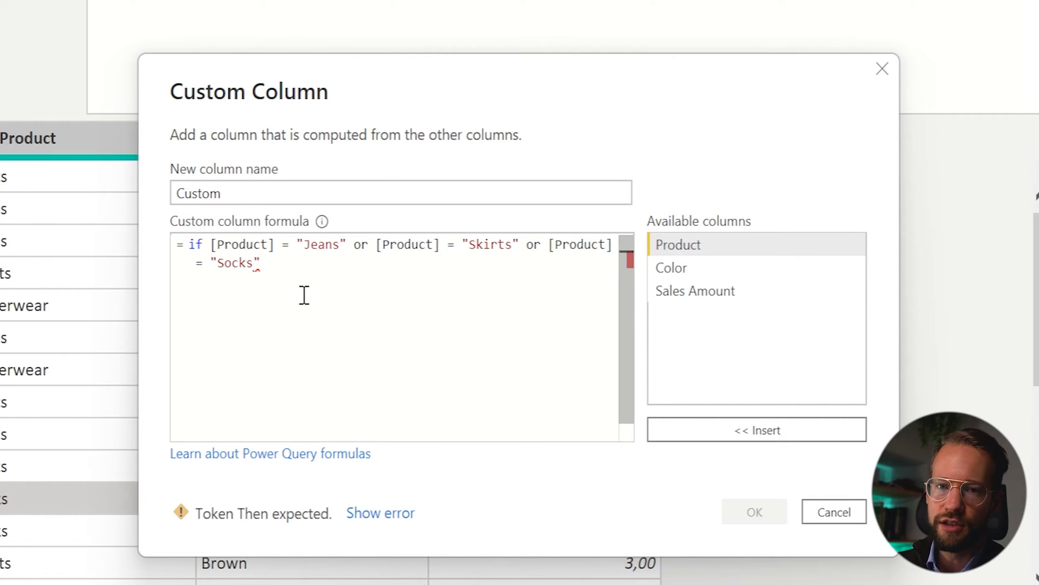
Finish the formula with then "Sale" else "Regular", name the column Category and confirm.
{"action": "type", "text": "then \"\""}
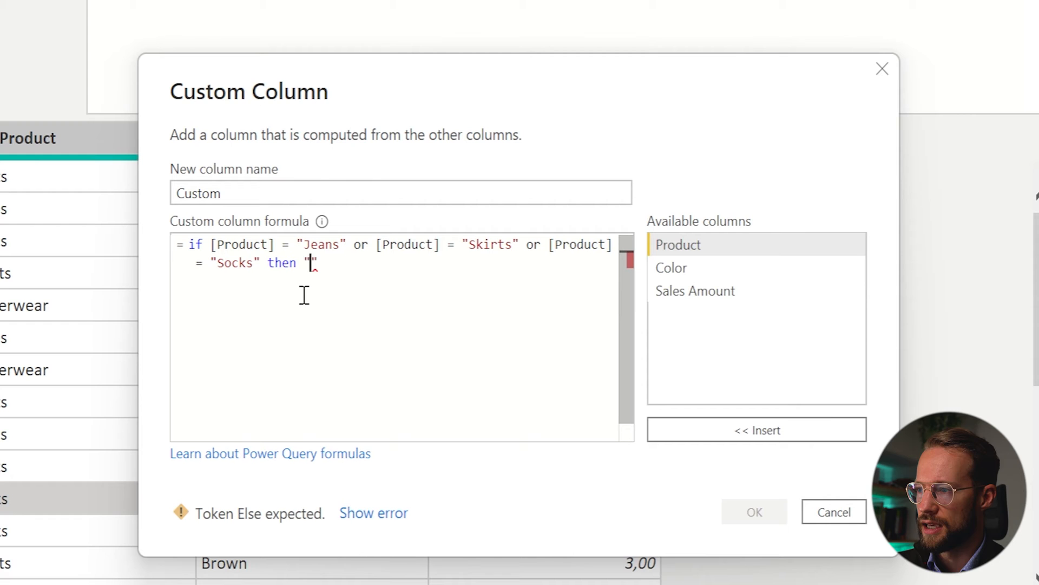
{"action": "type", "text": "Sale"}
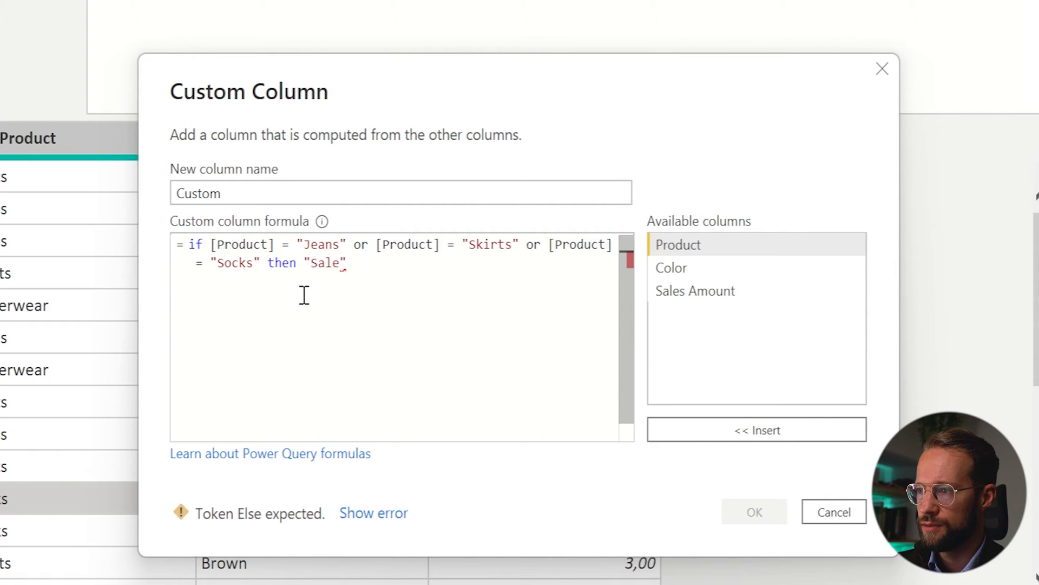
{"action": "type", "text": "else \""}
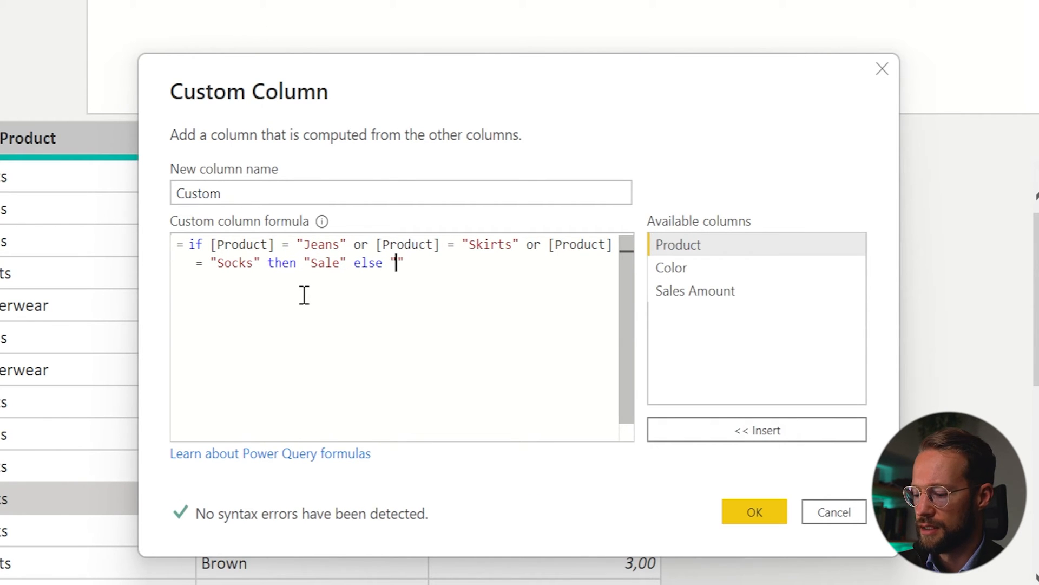
{"action": "type", "text": "Regular"}
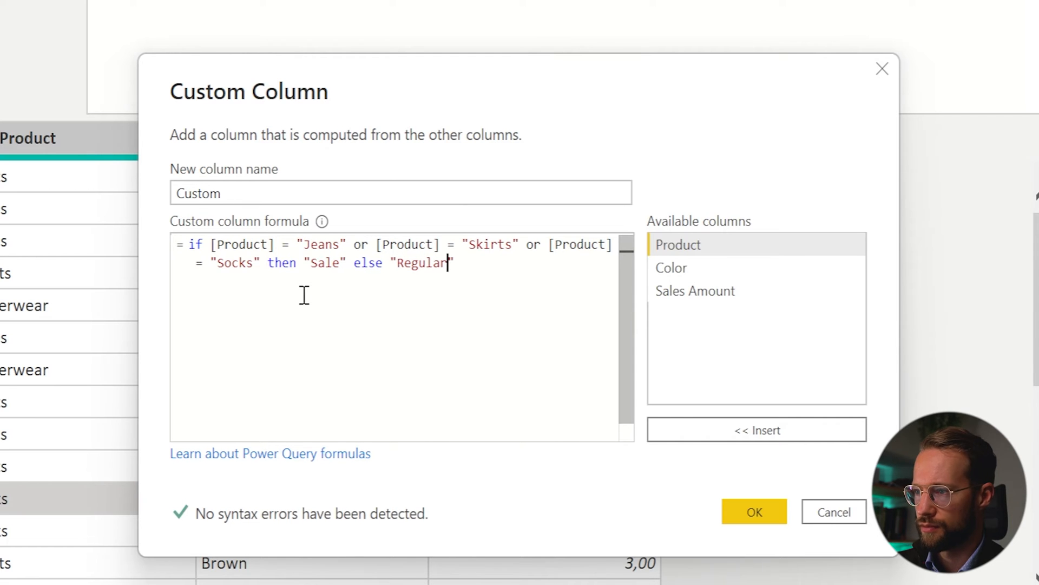
{"action": "type", "text": "Categ"}
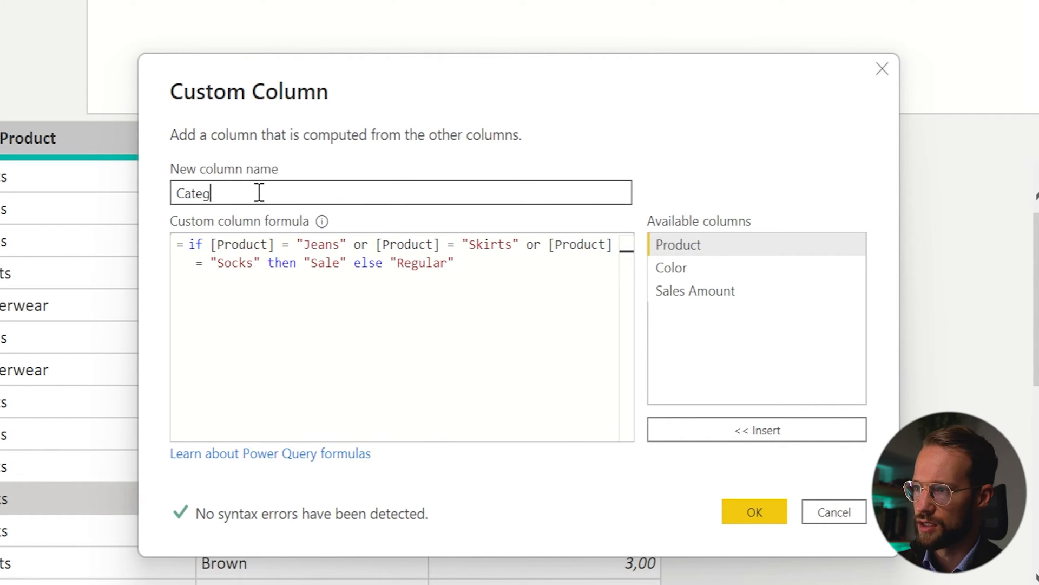
{"action": "left_click", "coordinate": [753, 511]}
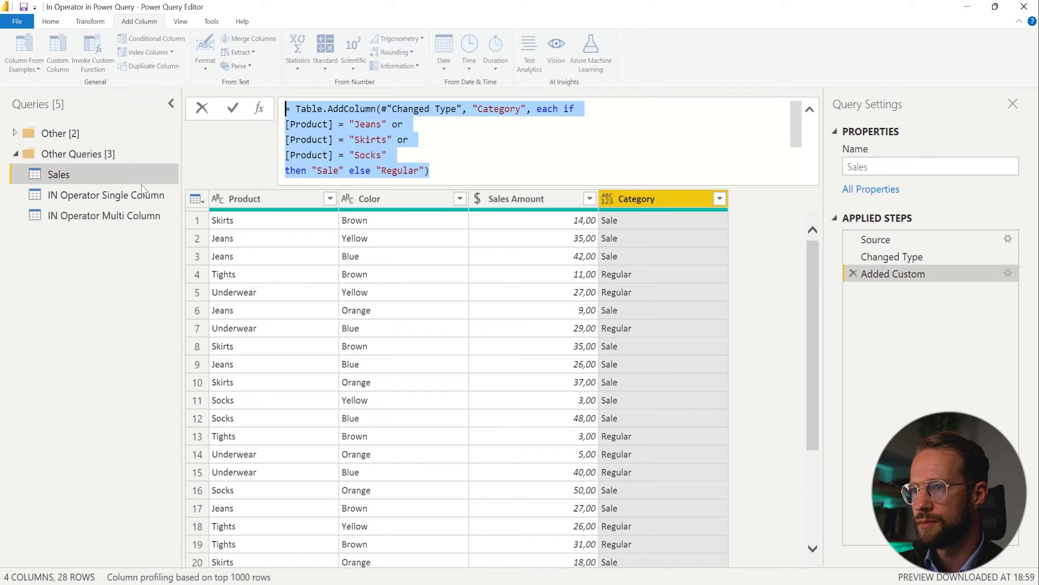
Rewrite Category as if List.Contains({"Jeans","Skirts","Socks"},[Product]) then "Sale" else "Regular" and commit.
{"action": "left_click", "coordinate": [106, 195]}
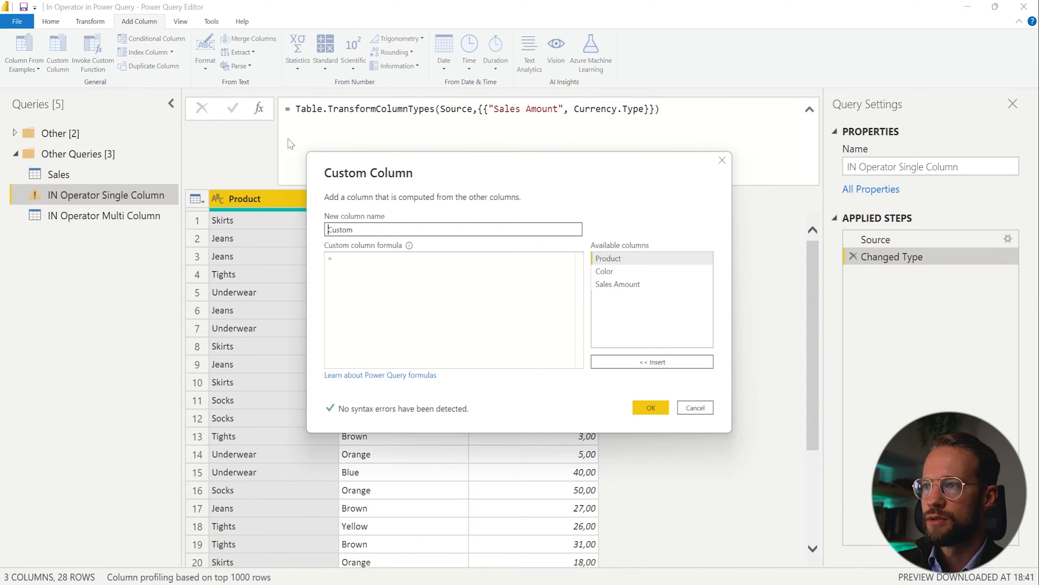
{"action": "left_click", "coordinate": [694, 407]}
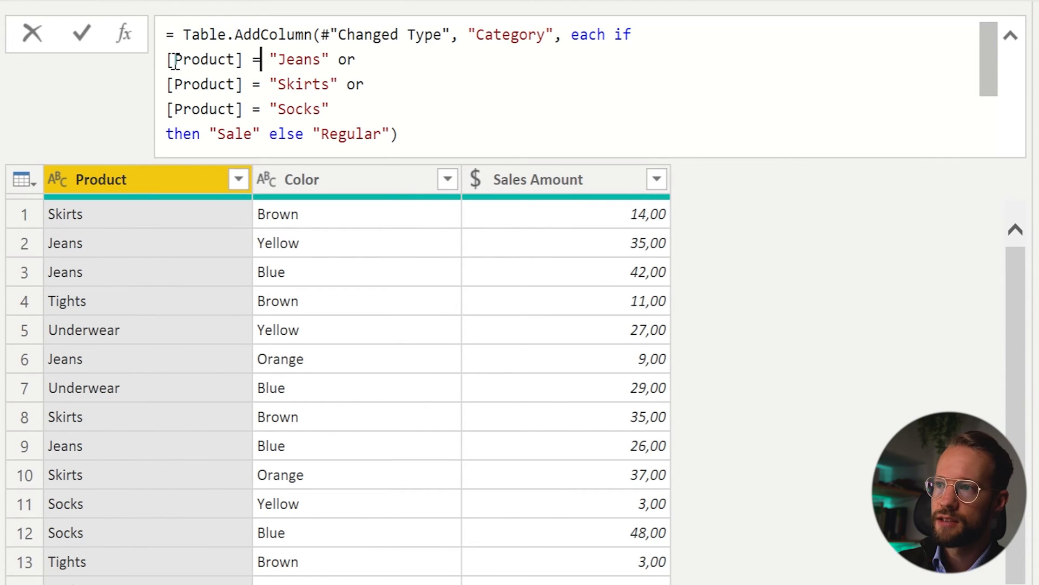
{"action": "type", "text": "List.Contains("}
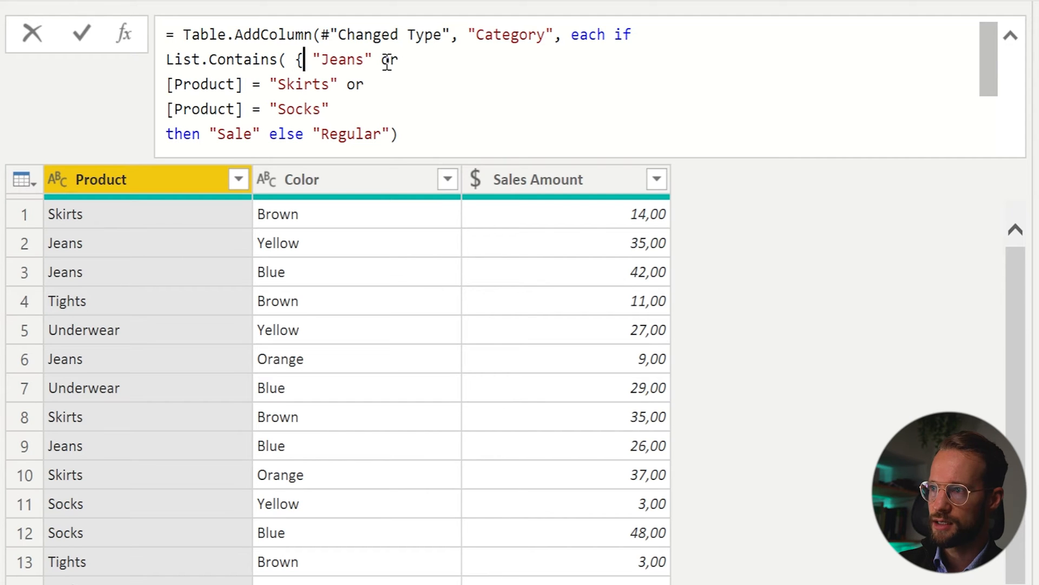
{"action": "left_click_drag", "start_coordinate": [381, 59], "coordinate": [265, 84]}
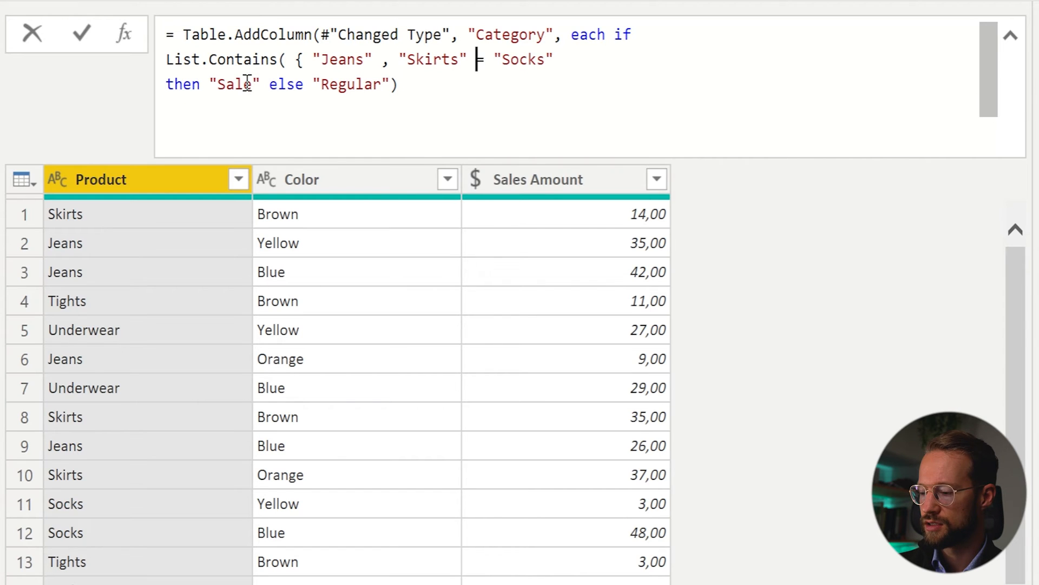
{"action": "type", "text": ","}
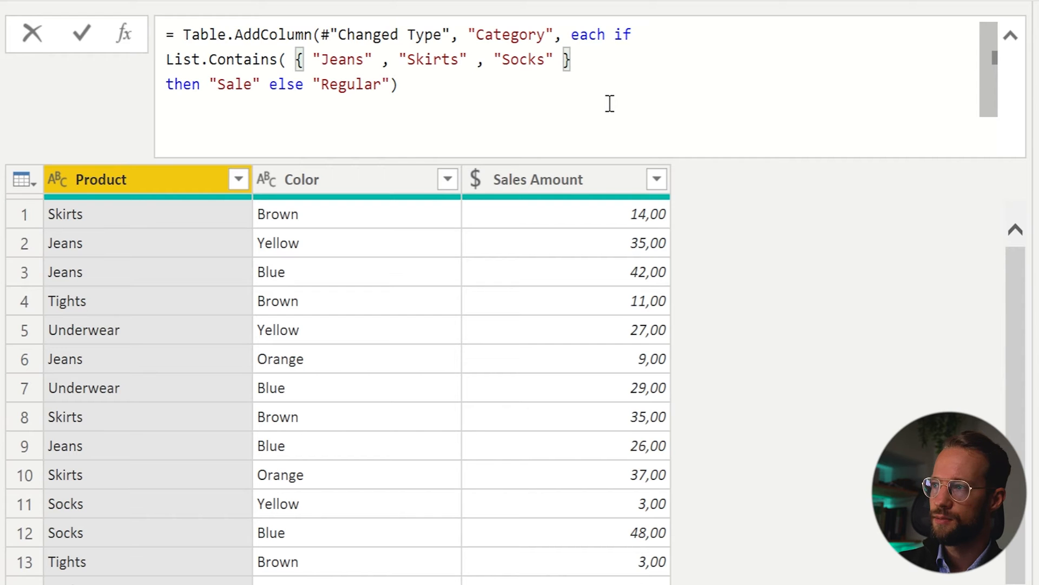
{"action": "type", "text": "[Pr"}
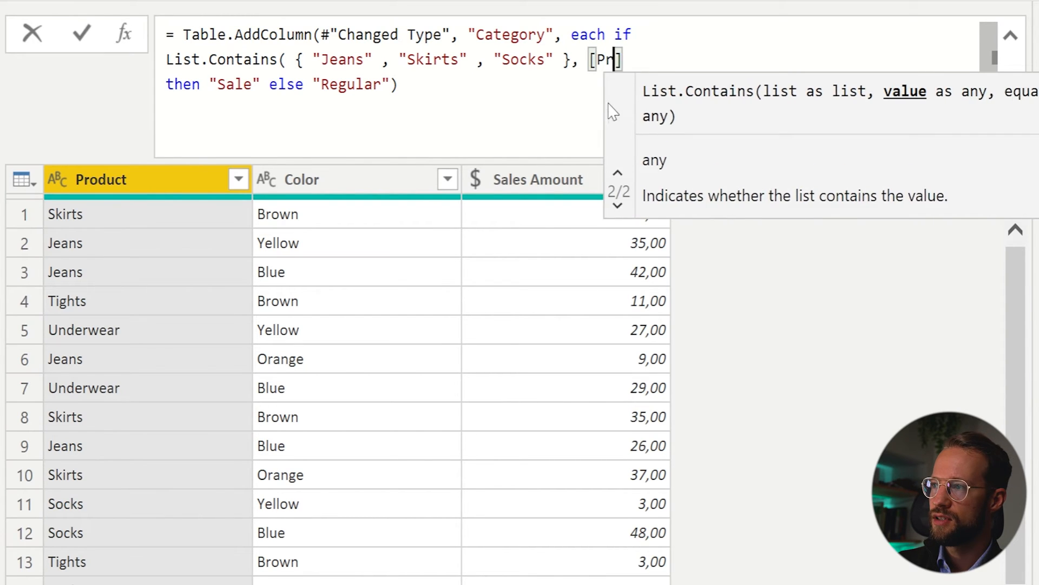
{"action": "type", "text": "oduct]"}
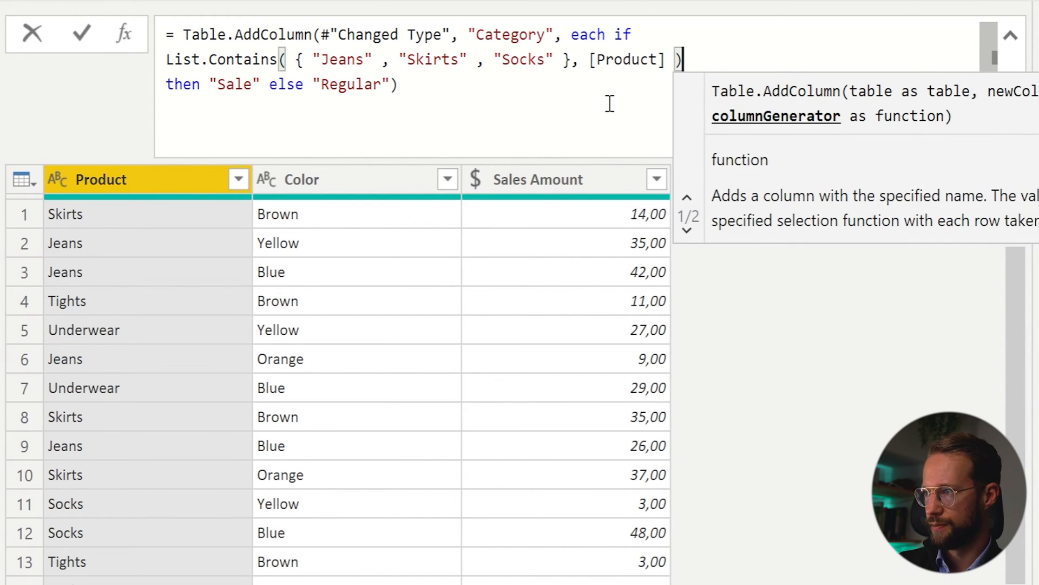
{"action": "double_click", "coordinate": [627, 60]}
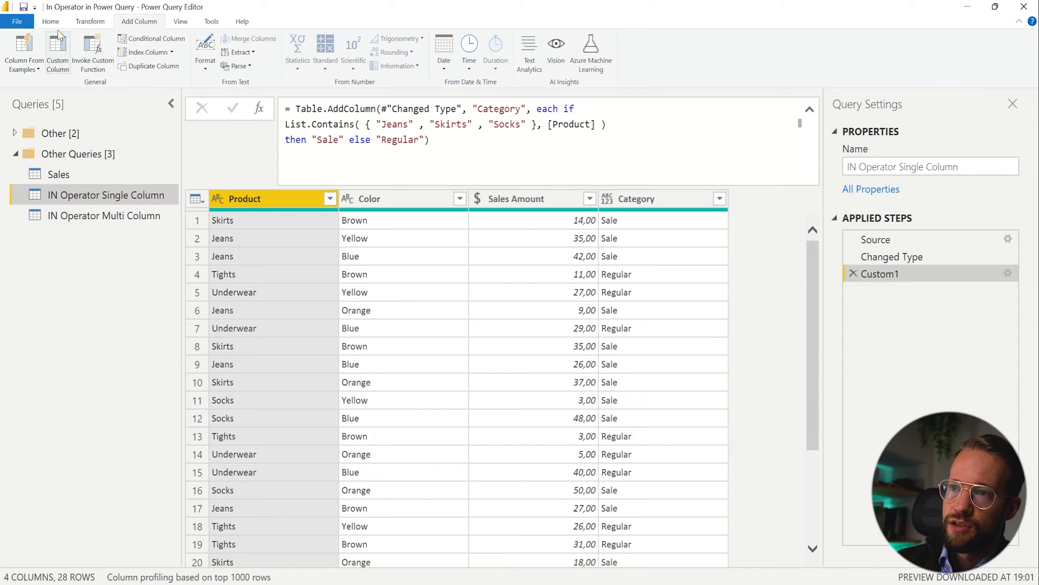
Enter Data with a Products column holding Jeans, Socks, Skirts and begin naming it ProductsToCheck.
{"action": "left_click", "coordinate": [51, 21]}
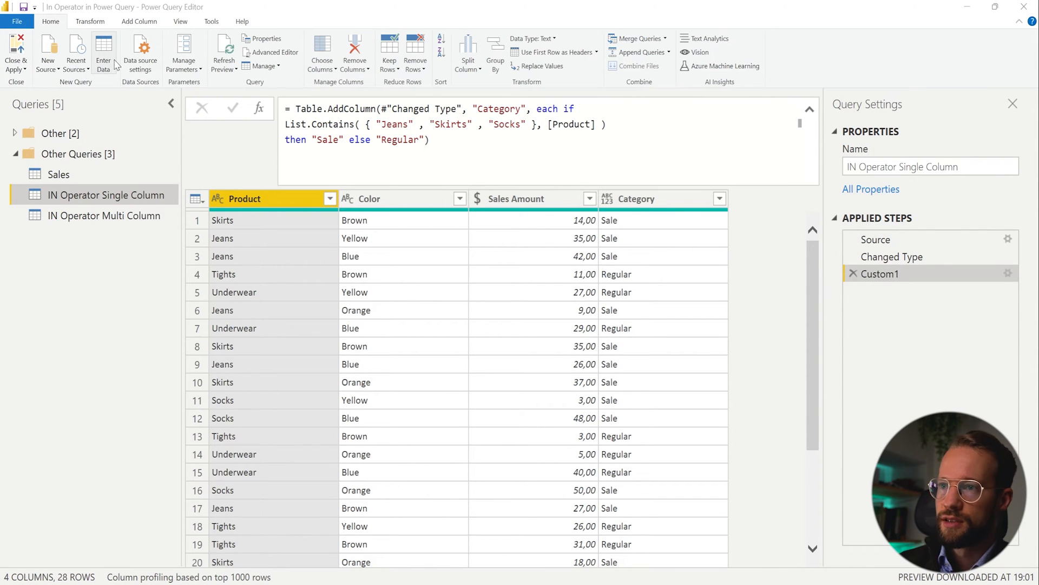
{"action": "left_click", "coordinate": [103, 52]}
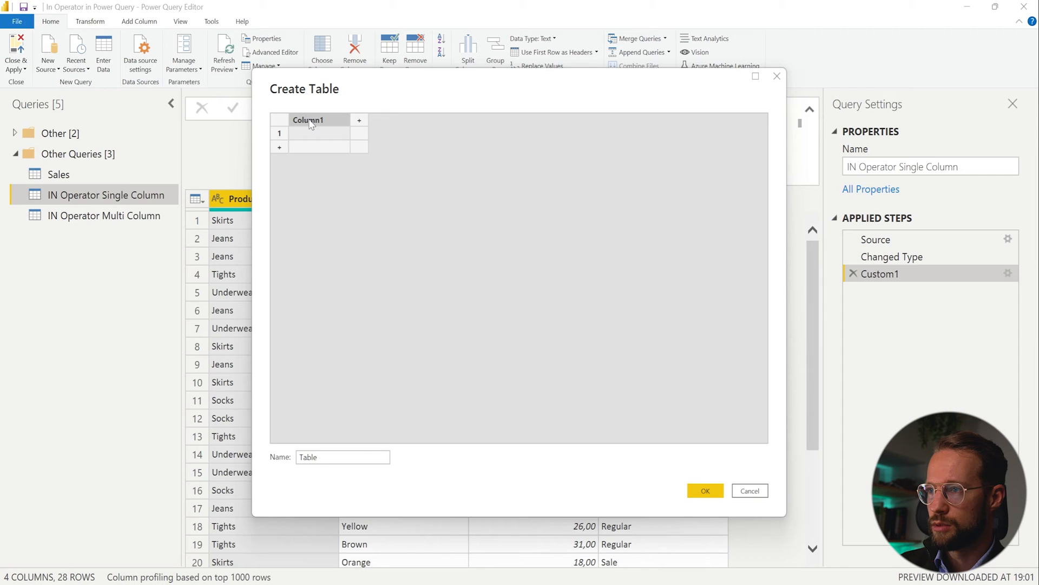
{"action": "type", "text": "Products"}
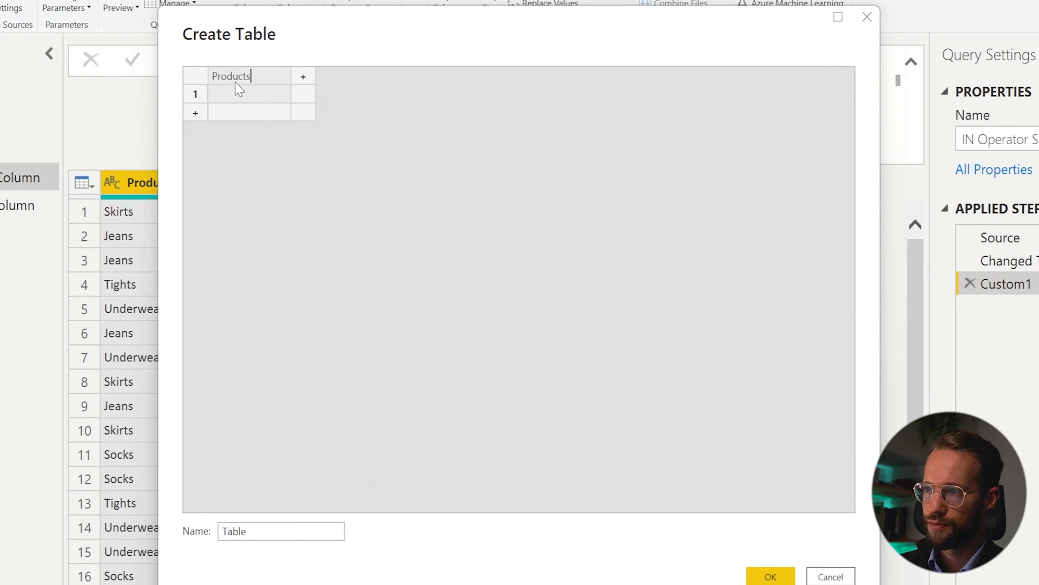
{"action": "type", "text": "Jeans"}
{"action": "type", "text": "SKirt"}
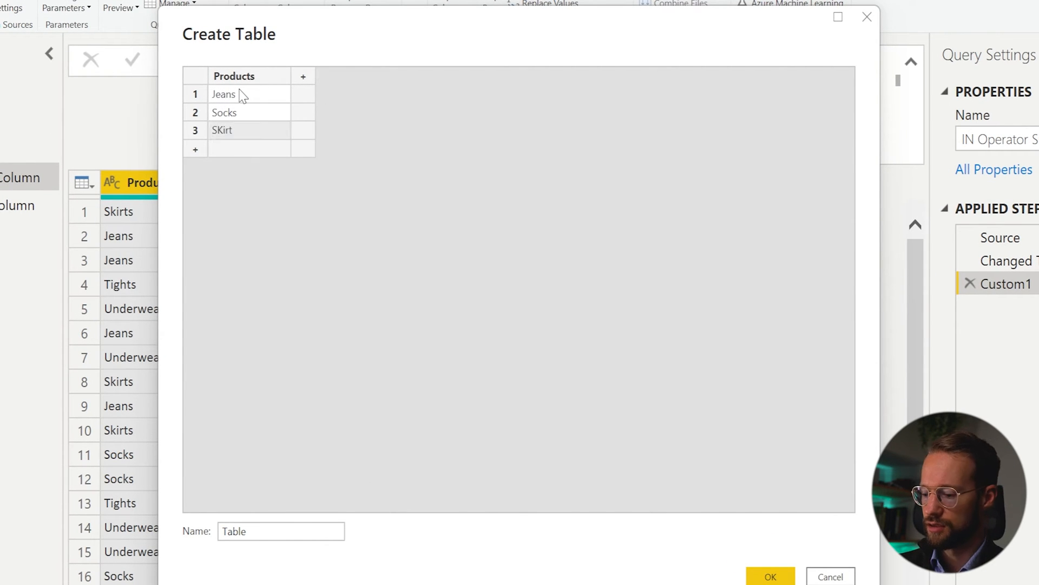
{"action": "left_click", "coordinate": [249, 130]}
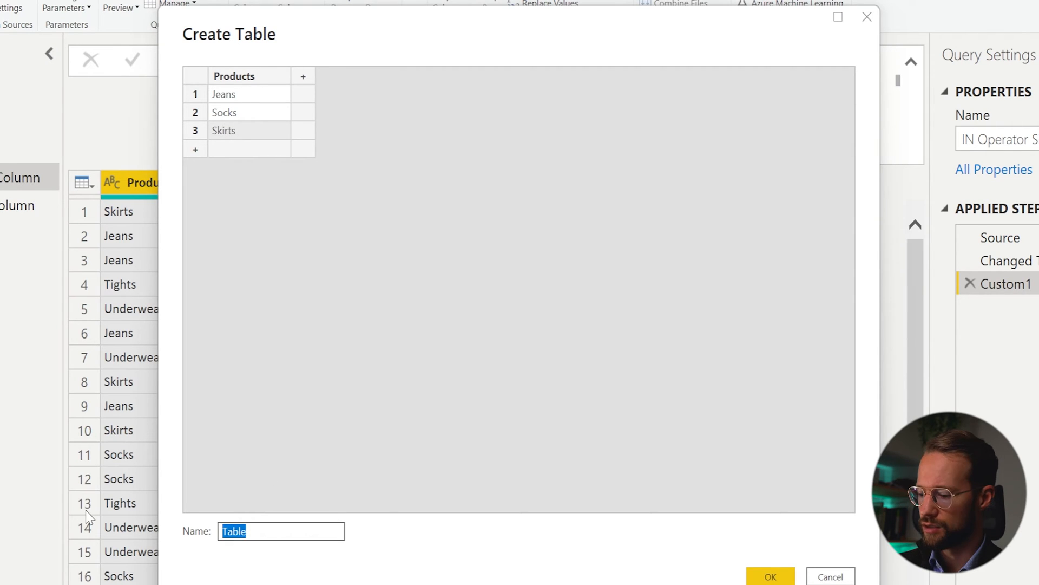
{"action": "type", "text": "ProductsToCheck"}
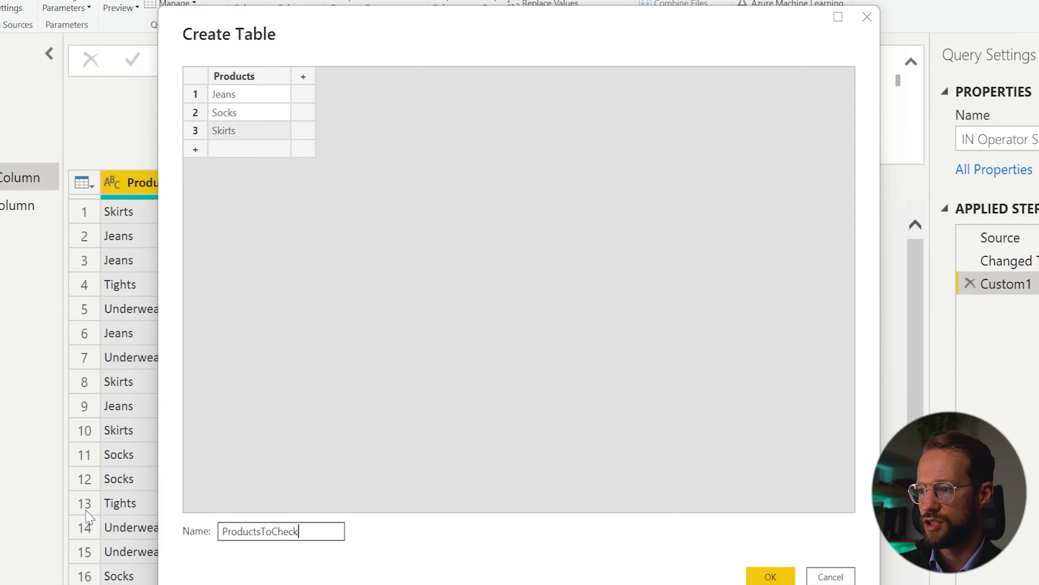
Create ProductsToCheck, drill its Products column down to a list, and return to IN Operator Single Column.
{"action": "left_click", "coordinate": [770, 575]}
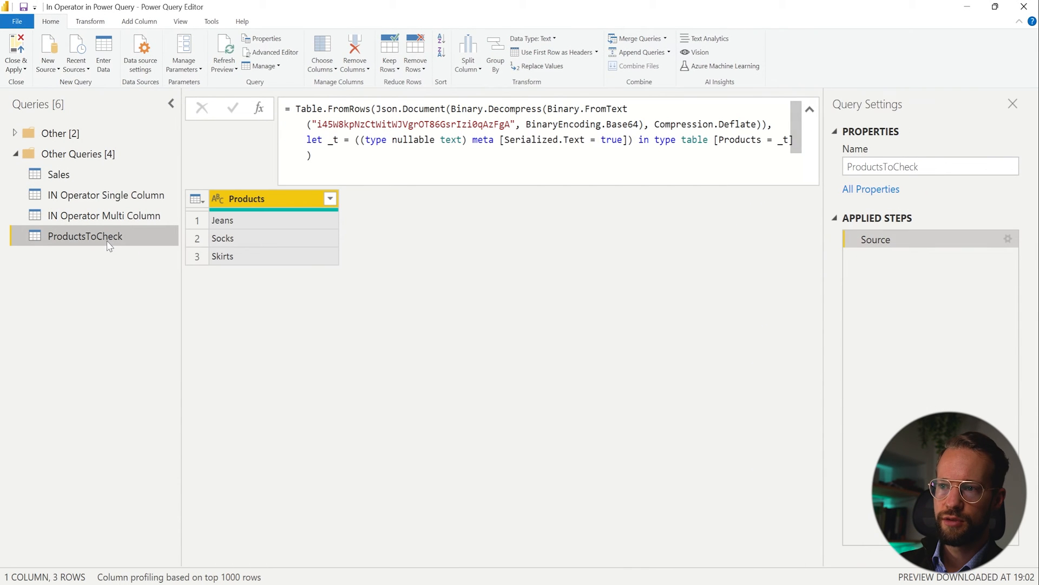
{"action": "right_click", "coordinate": [271, 198]}
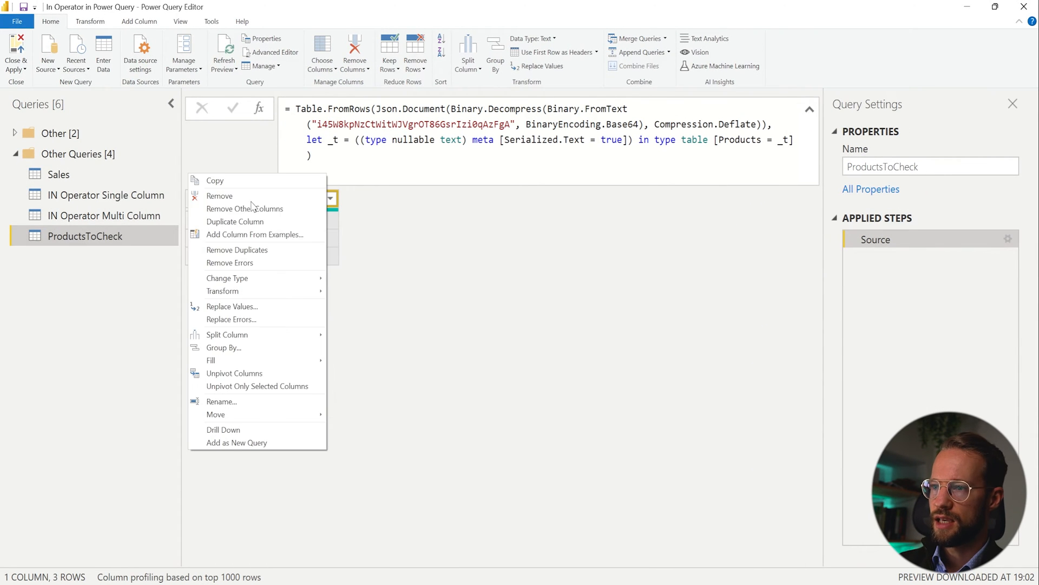
{"action": "left_click", "coordinate": [223, 428]}
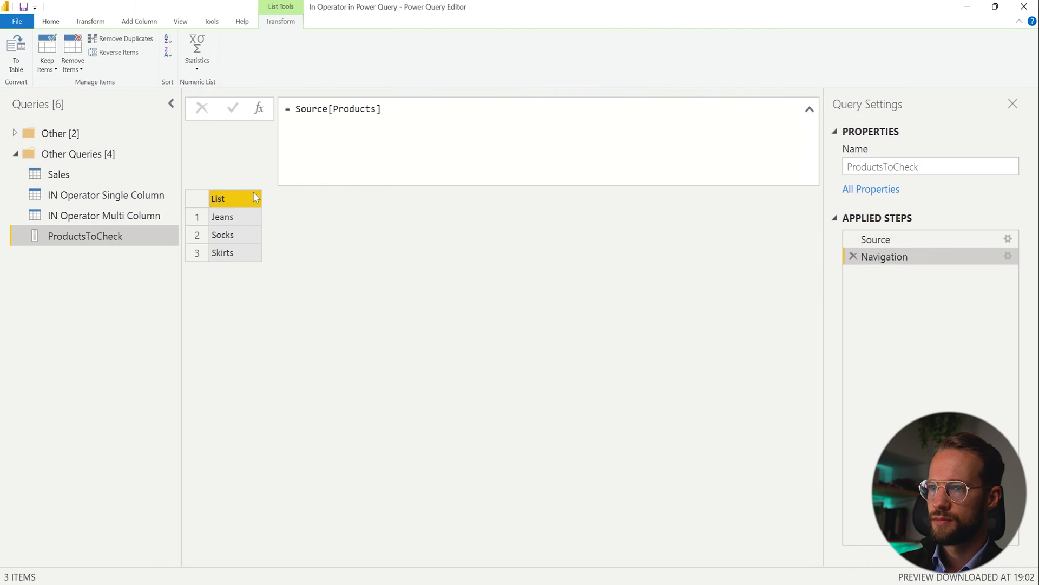
{"action": "double_click", "coordinate": [84, 236]}
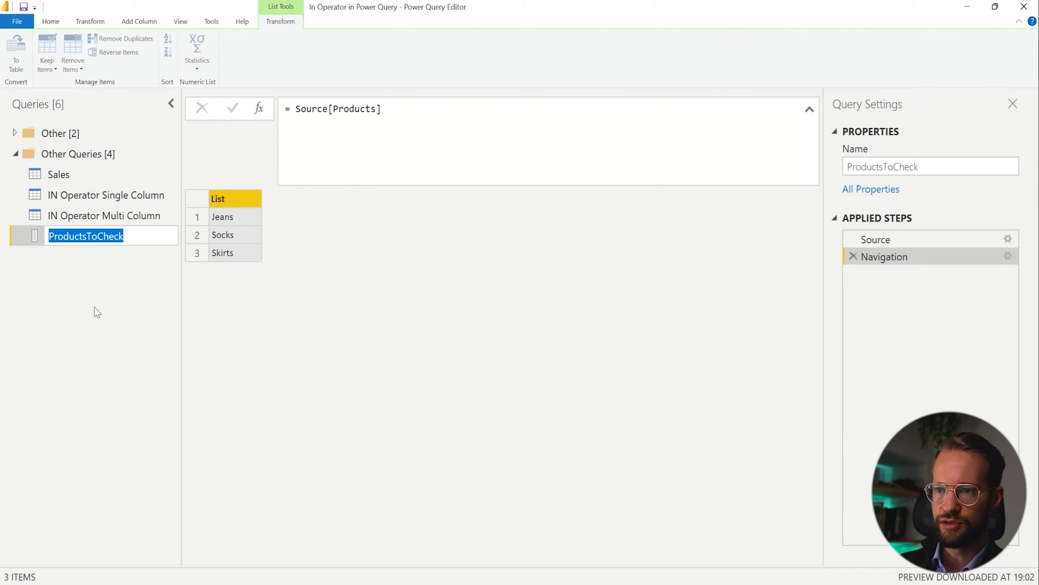
{"action": "left_click", "coordinate": [107, 194]}
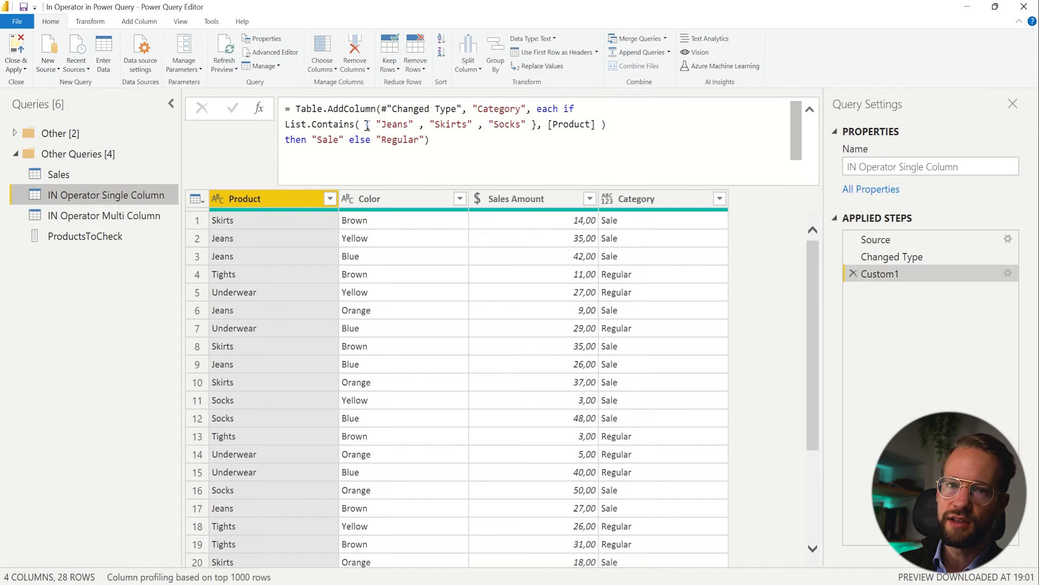
Replace the hardcoded list with ProductsToCheck, then delete ProductsToCheck's drill-down step so it is a table again.
{"action": "double_click", "coordinate": [394, 123]}
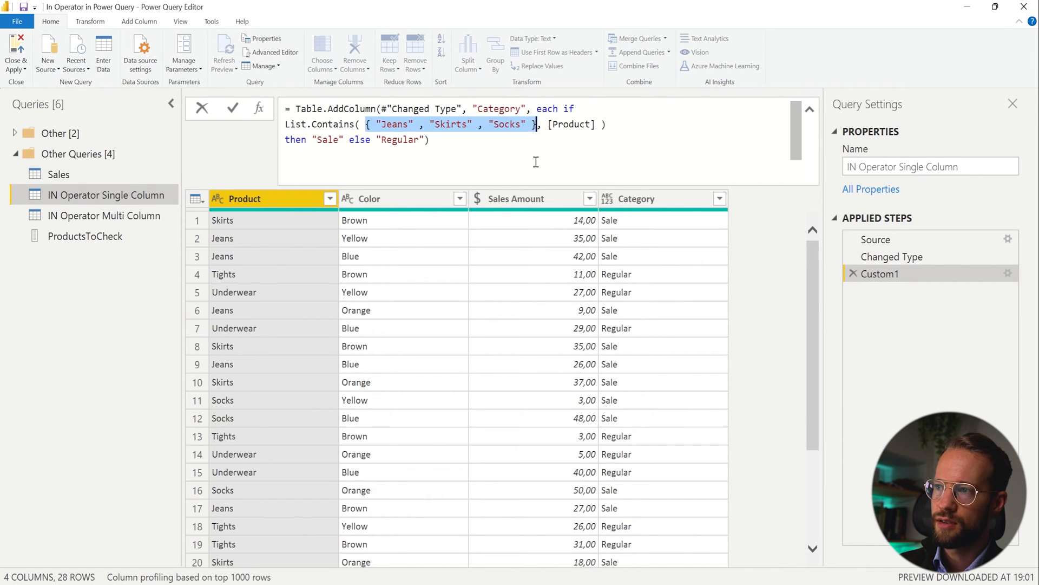
{"action": "type", "text": "ProductsToCheck"}
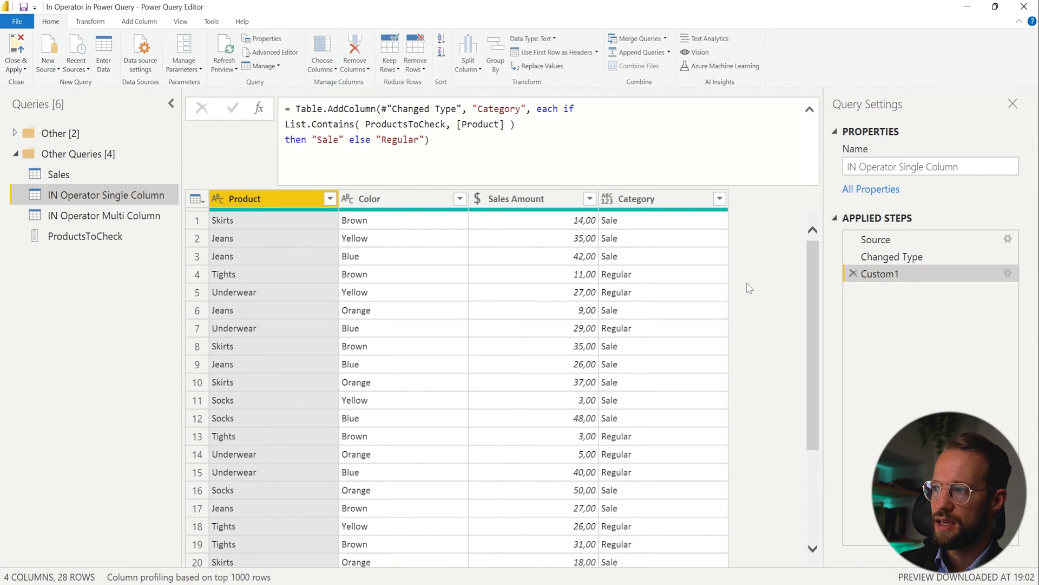
{"action": "mouse_move", "coordinate": [666, 282]}
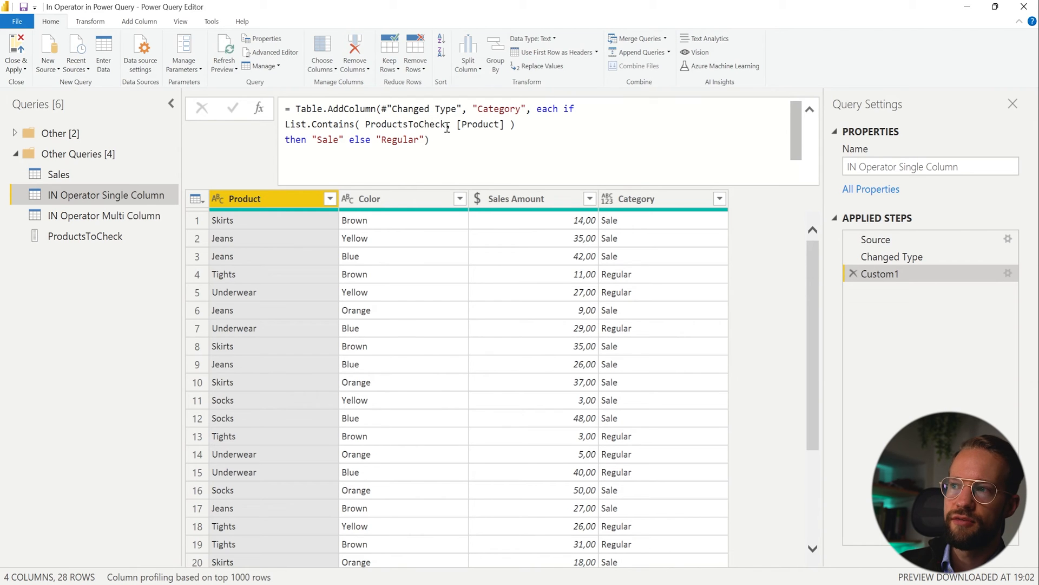
{"action": "double_click", "coordinate": [405, 123]}
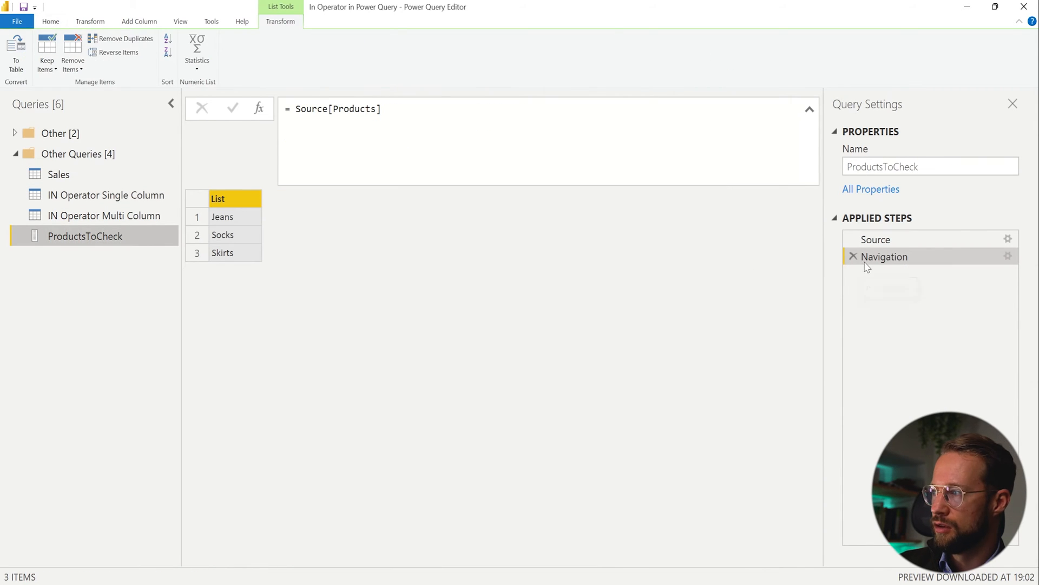
{"action": "left_click", "coordinate": [853, 256]}
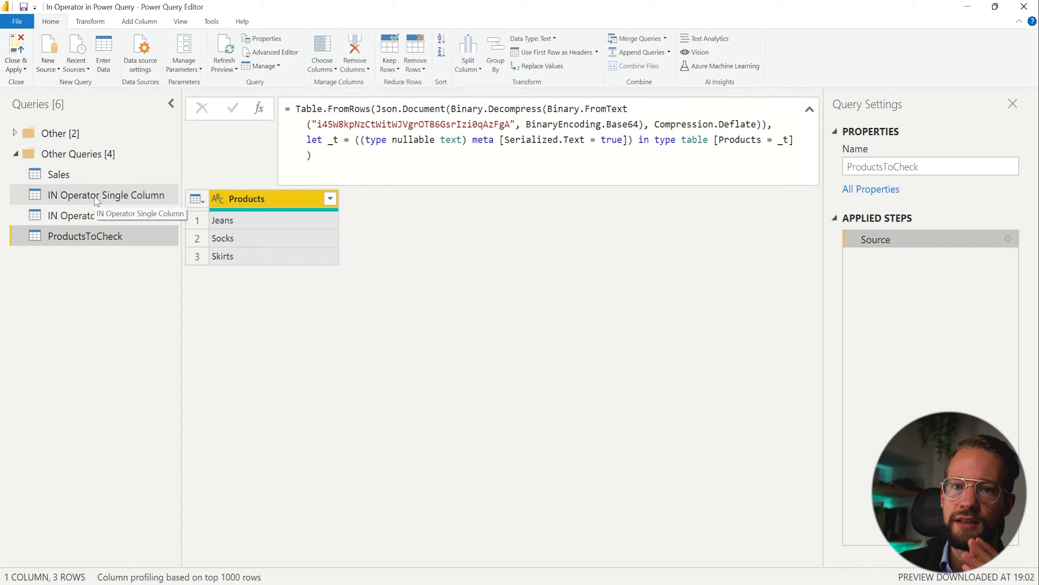
Change the formula to reference ProductsToCheck[Products] so Category shows Sale or Regular instead of errors.
{"action": "left_click", "coordinate": [107, 193]}
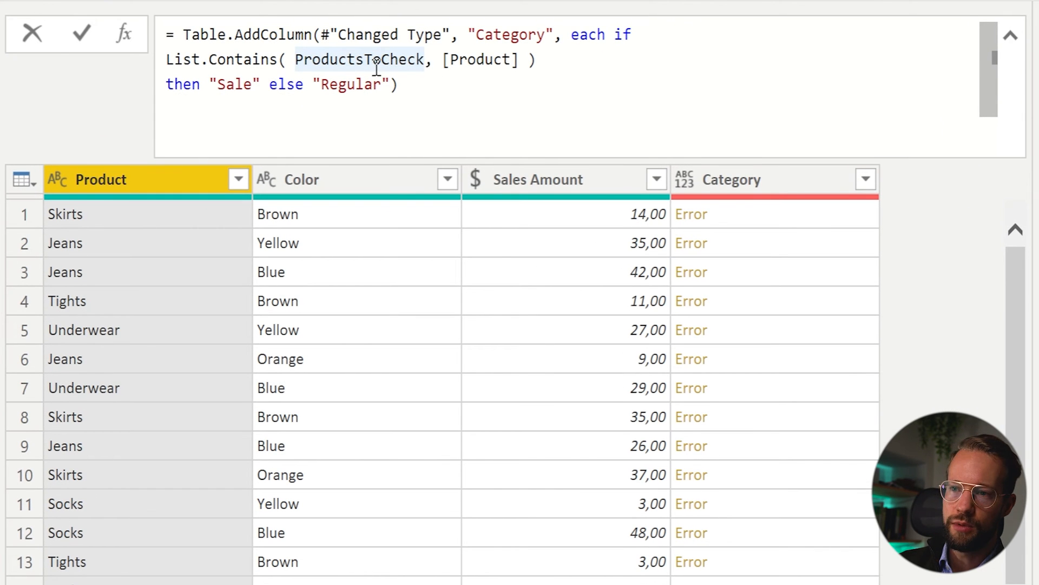
{"action": "type", "text": "[]"}
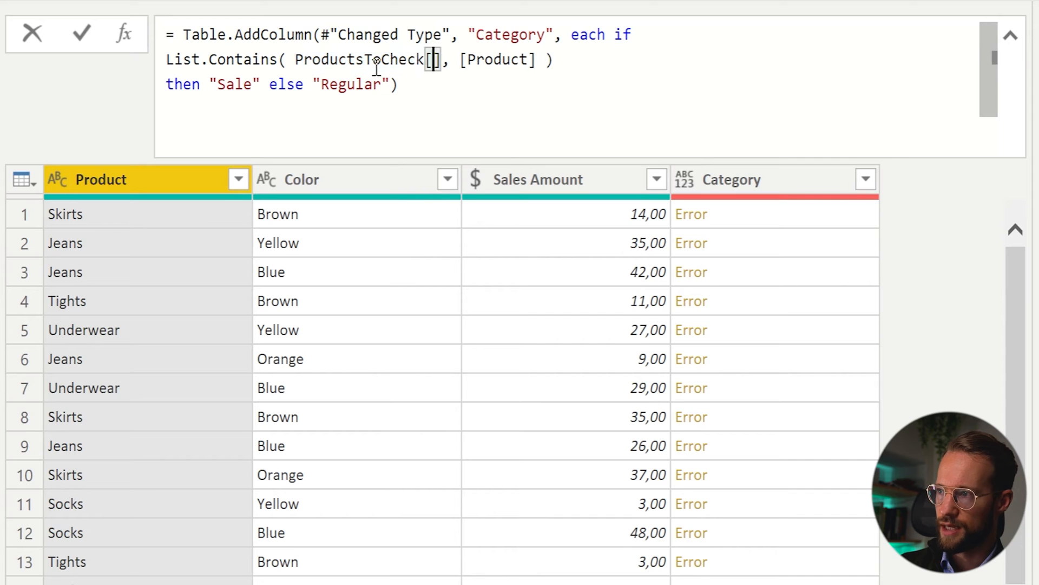
{"action": "type", "text": "Products"}
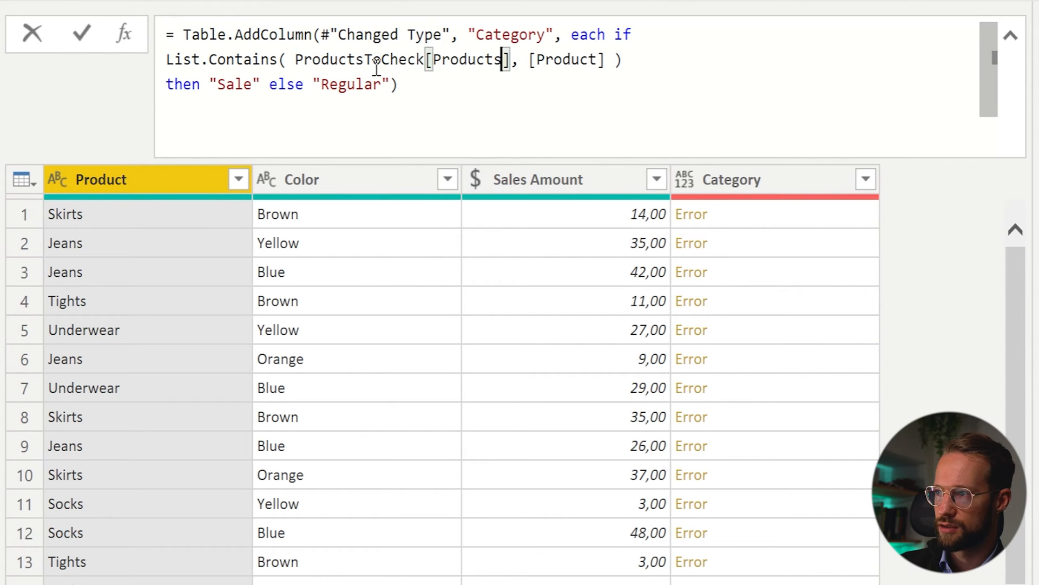
{"action": "left_click", "coordinate": [81, 34]}
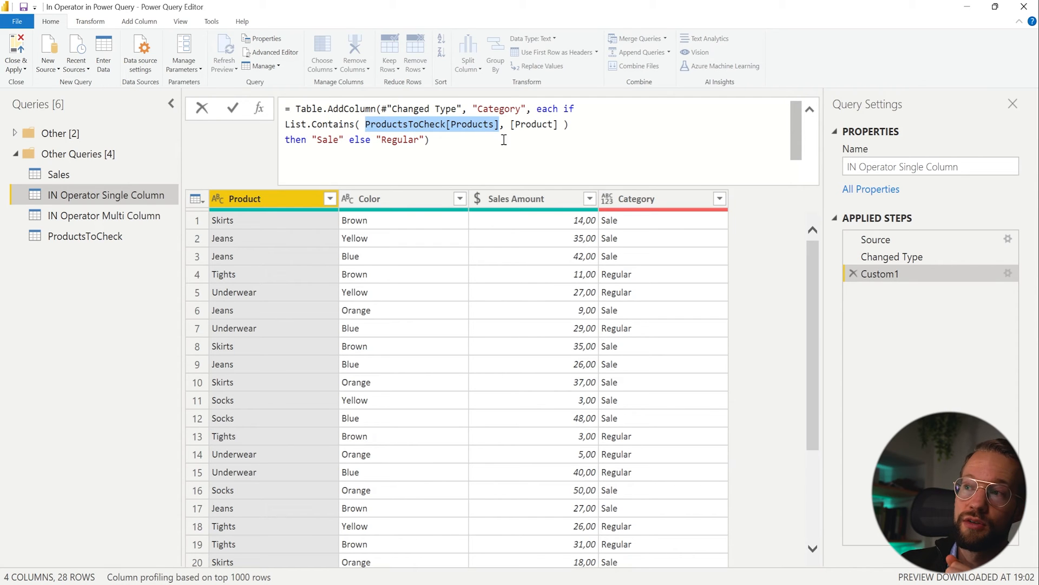
{"action": "key", "text": "Delete"}
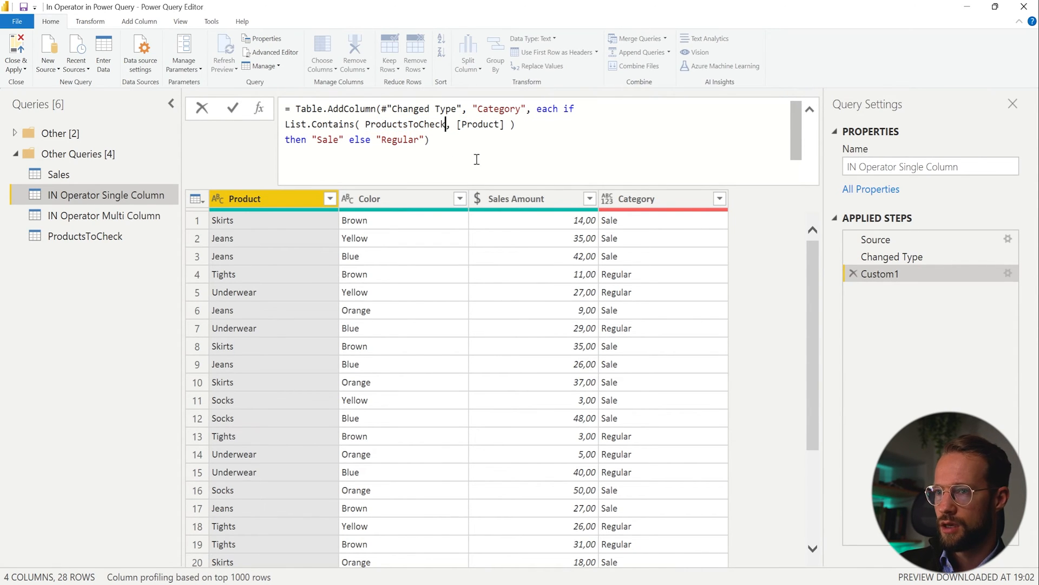
{"action": "type", "text": "[Product]"}
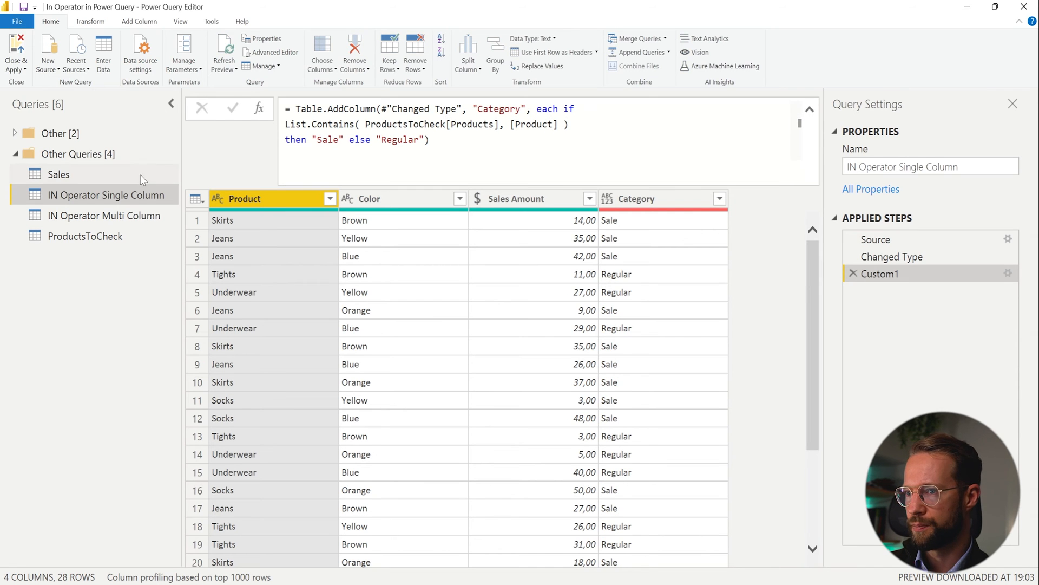
{"action": "mouse_move", "coordinate": [104, 215]}
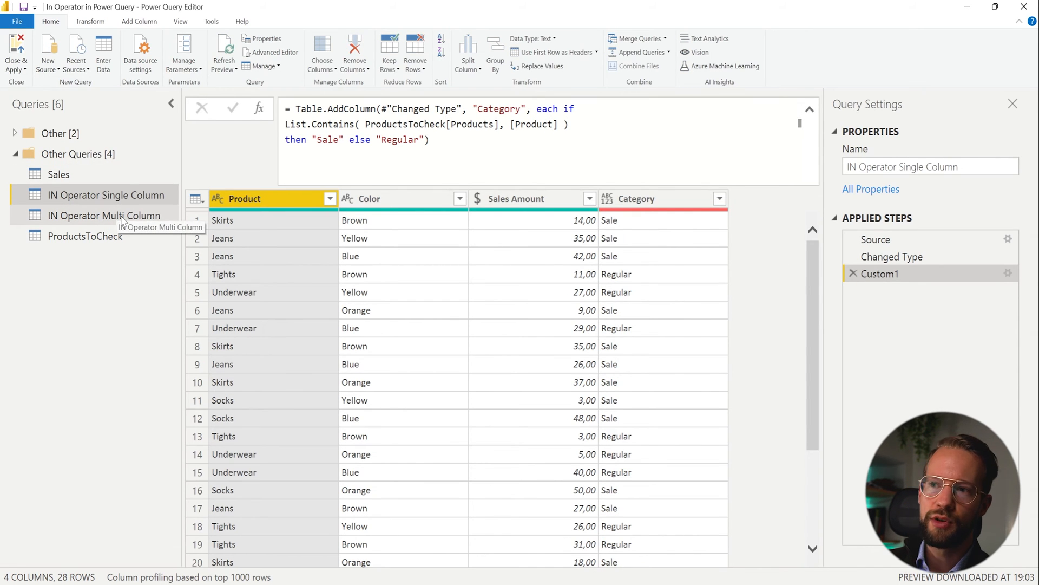
{"action": "left_click", "coordinate": [104, 216]}
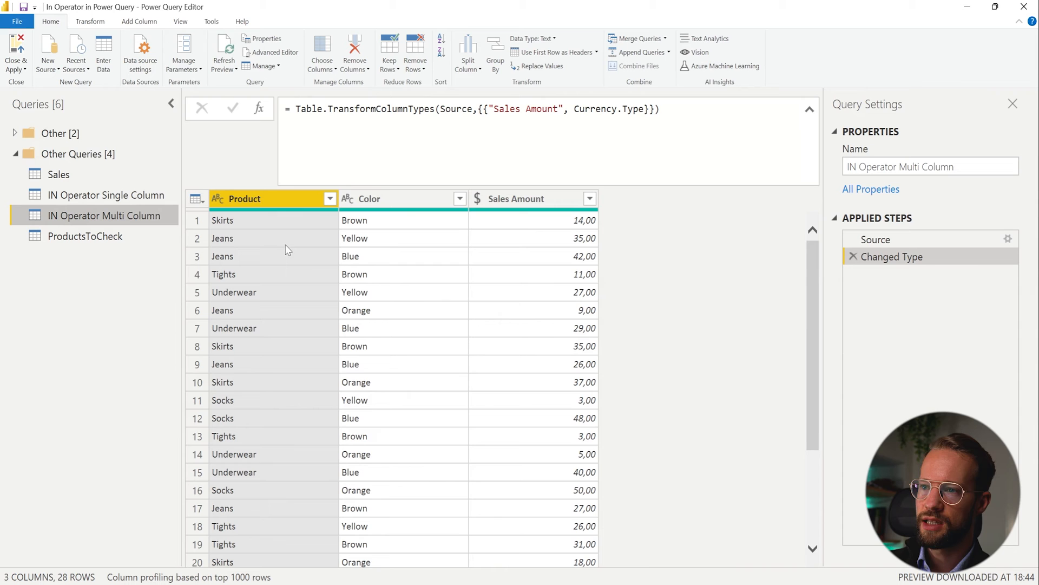
{"action": "mouse_move", "coordinate": [286, 272]}
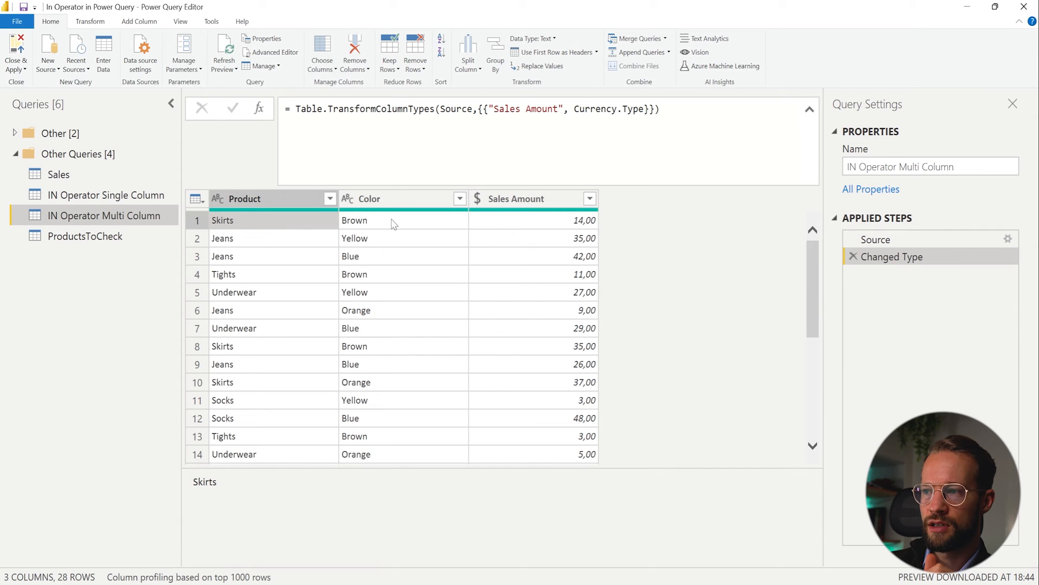
{"action": "left_click", "coordinate": [355, 220]}
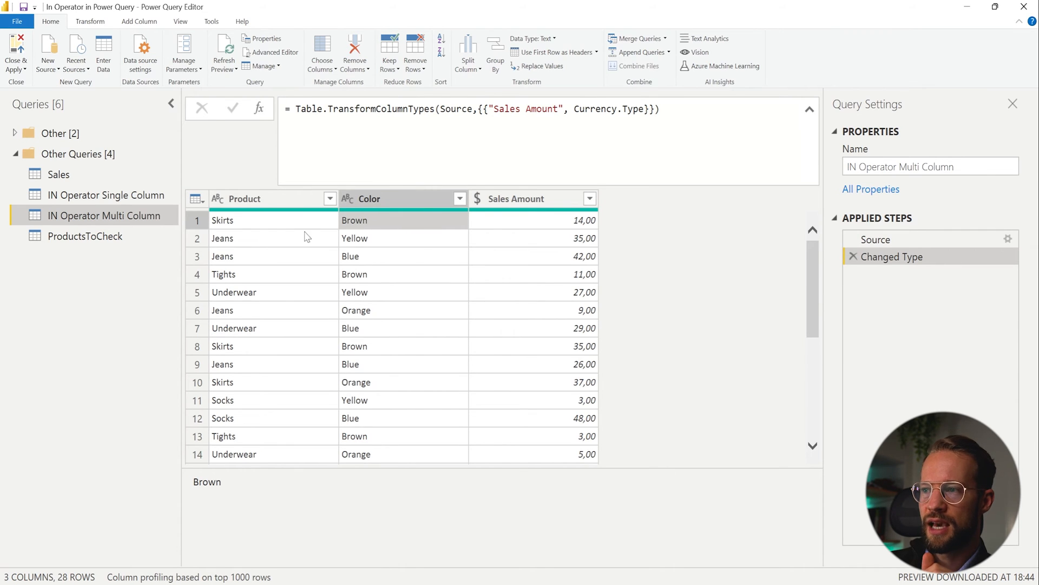
{"action": "left_click", "coordinate": [356, 239]}
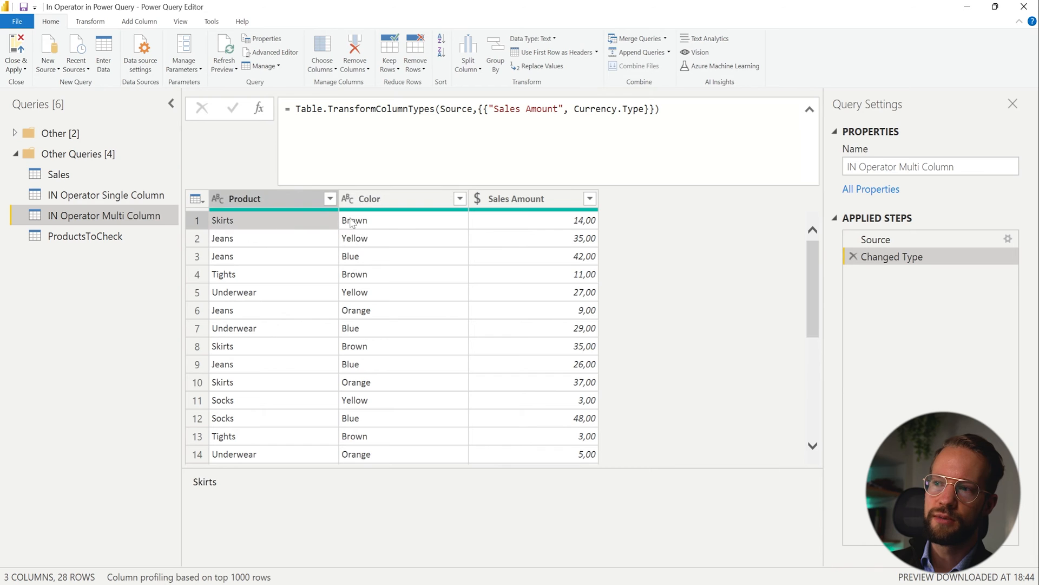
{"action": "left_click", "coordinate": [356, 238]}
{"action": "type", "text": "= #table( "}
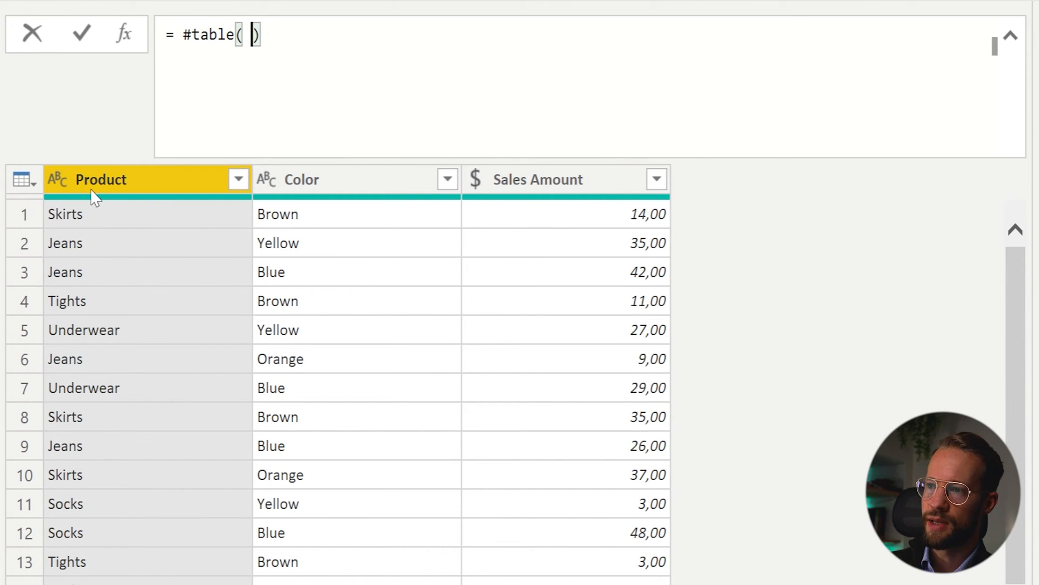
Begin a #table formula with column names {"Product","Color"}.
{"action": "type", "text": "{"}
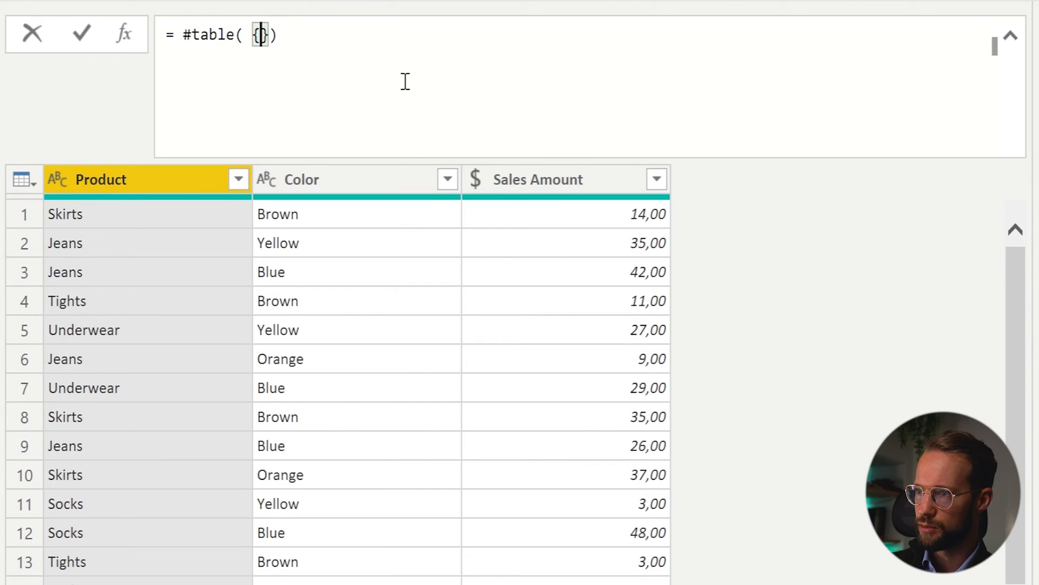
{"action": "type", "text": "\"Product\""}
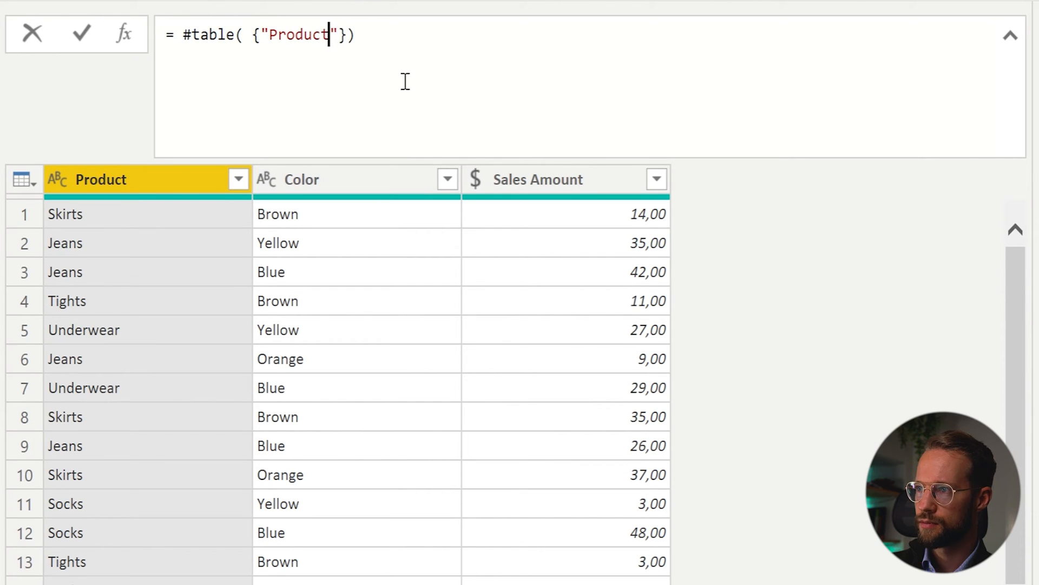
{"action": "type", "text": ", \"C"}
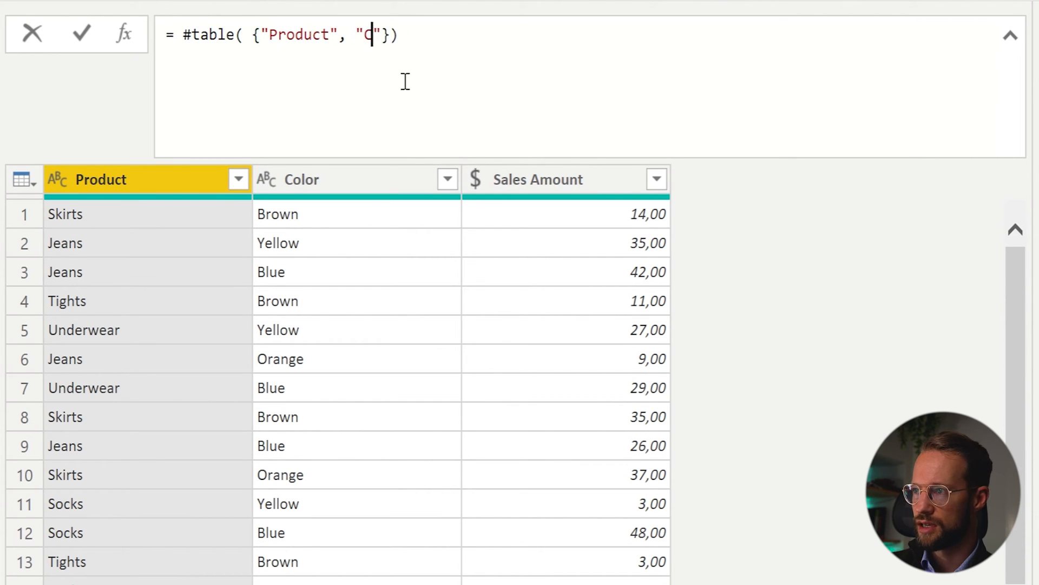
{"action": "type", "text": "olor"}
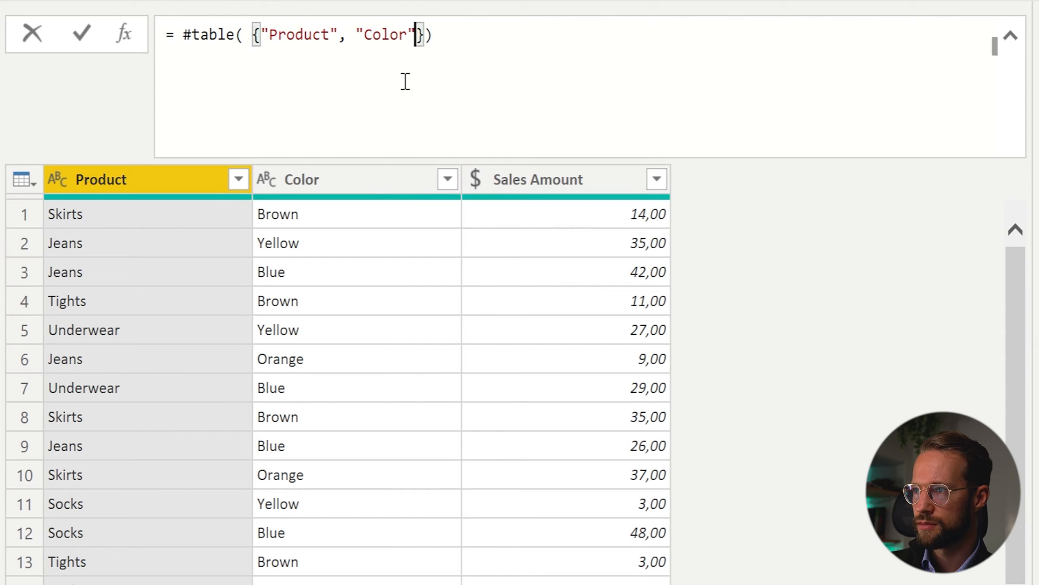
{"action": "type", "text": ","}
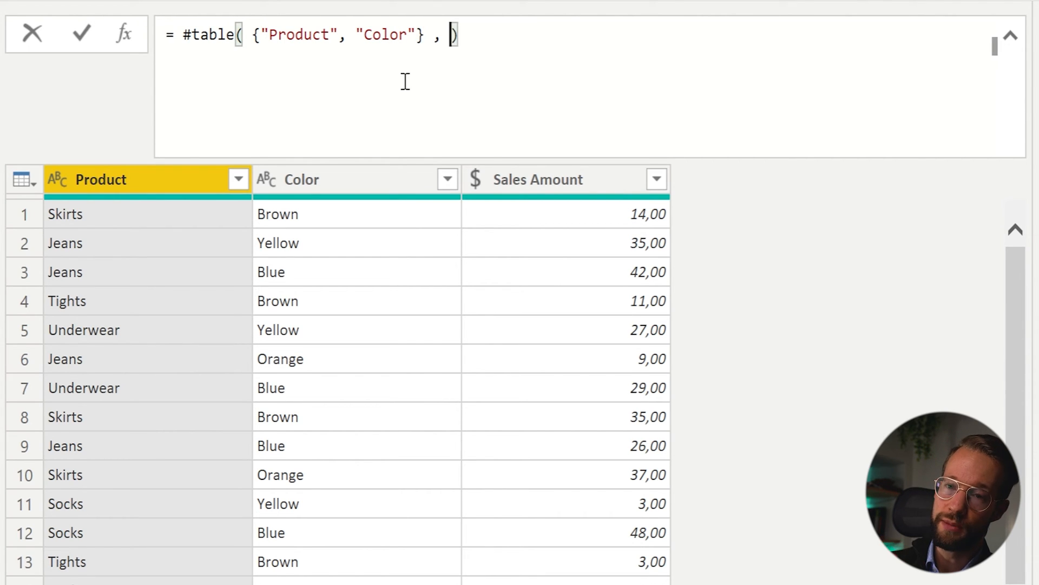
{"action": "key", "text": "Enter"}
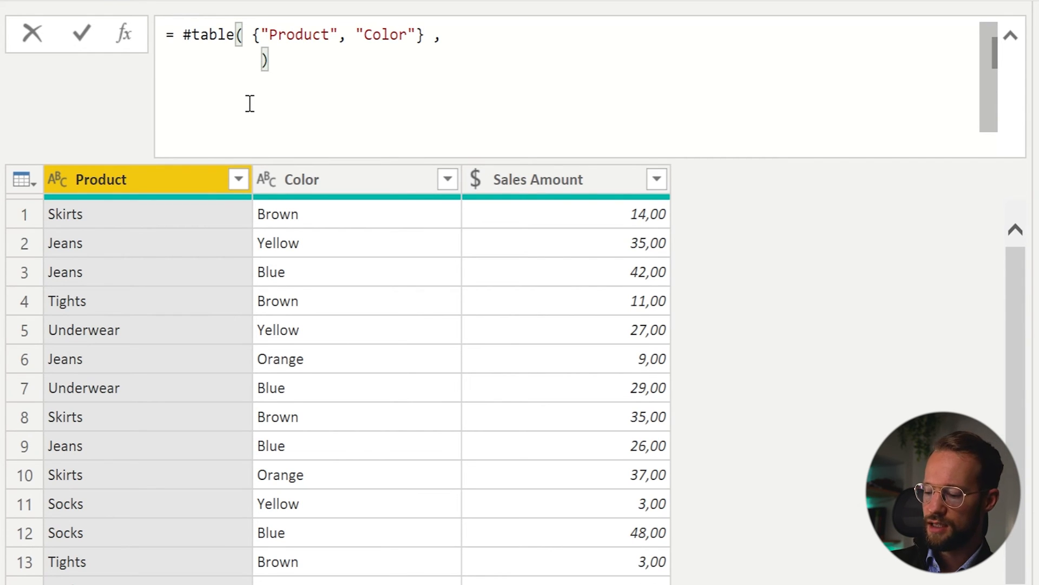
Add the rows {{"Jeans","Blue"},{"Skirts","Brown"}} and commit the table step.
{"action": "type", "text": "{}"}
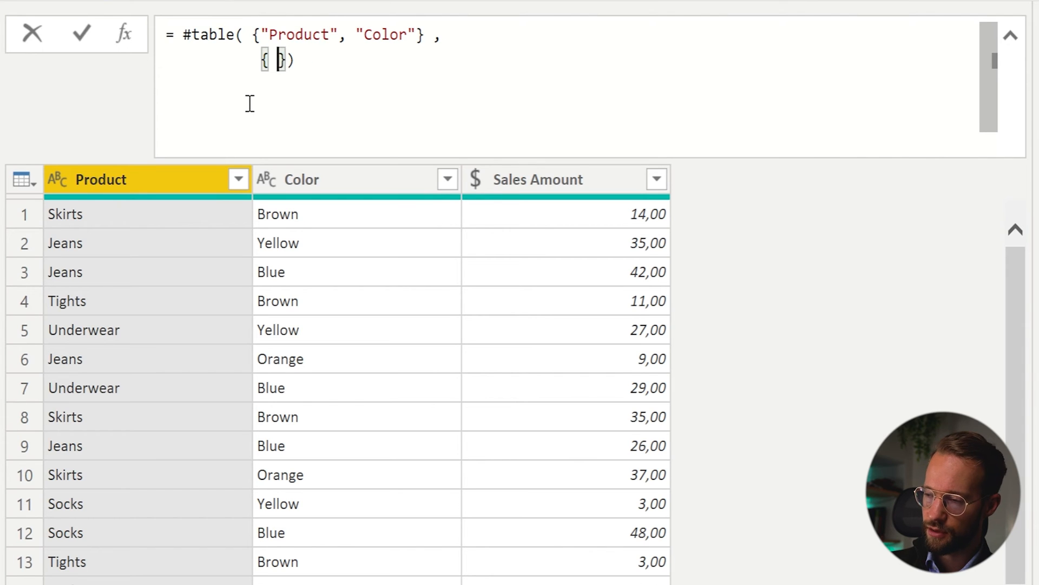
{"action": "type", "text": "{}"}
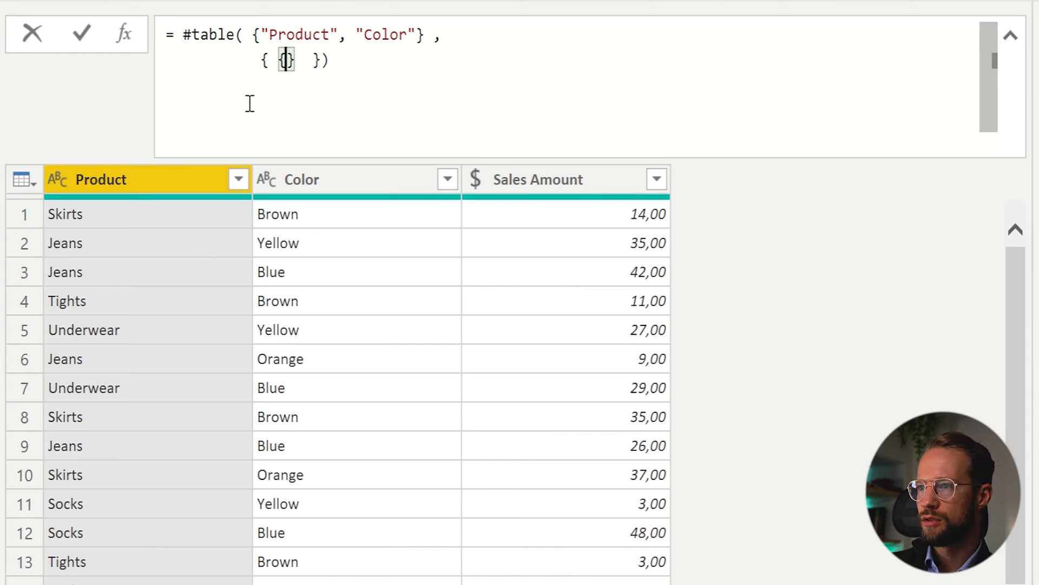
{"action": "type", "text": "\"Jeans\","}
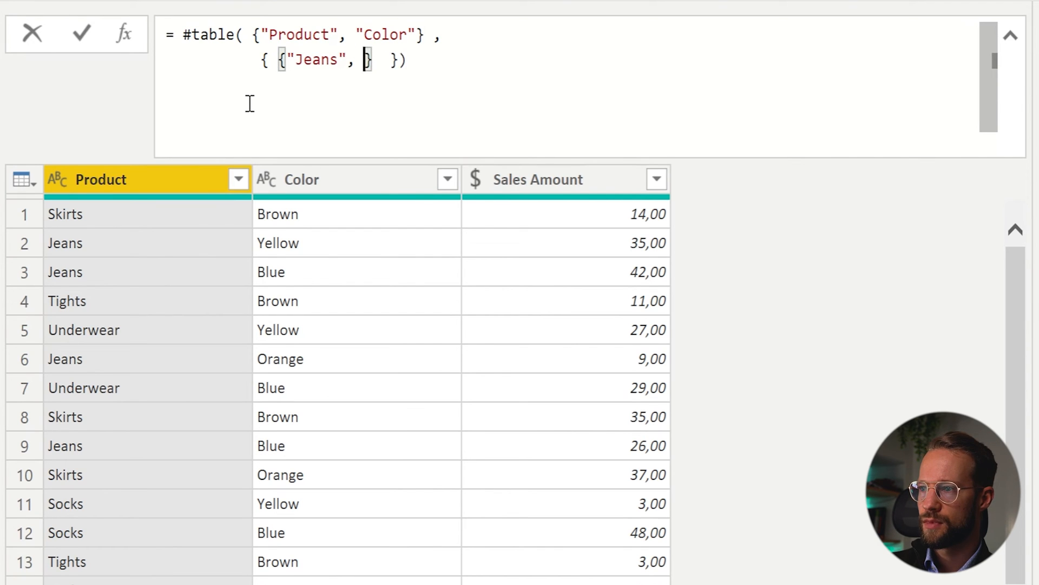
{"action": "type", "text": "\"Blue\""}
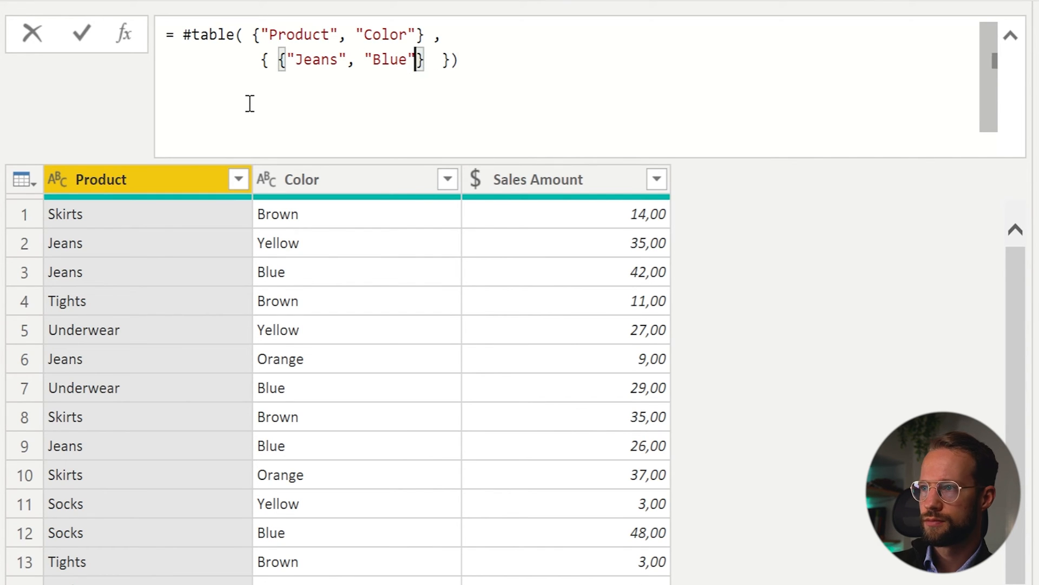
{"action": "left_click_drag", "start_coordinate": [286, 59], "coordinate": [425, 60]}
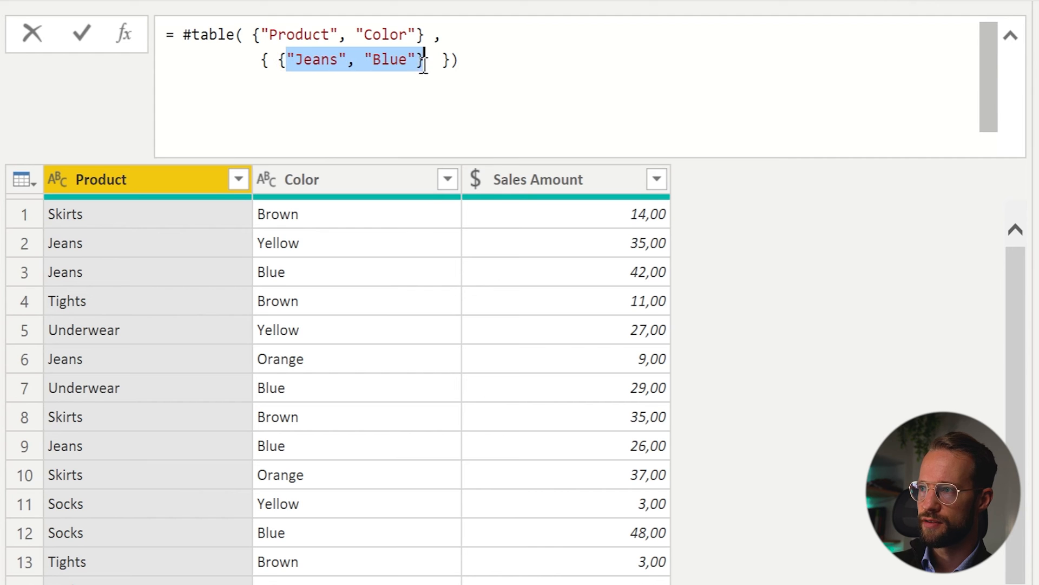
{"action": "type", "text": ","}
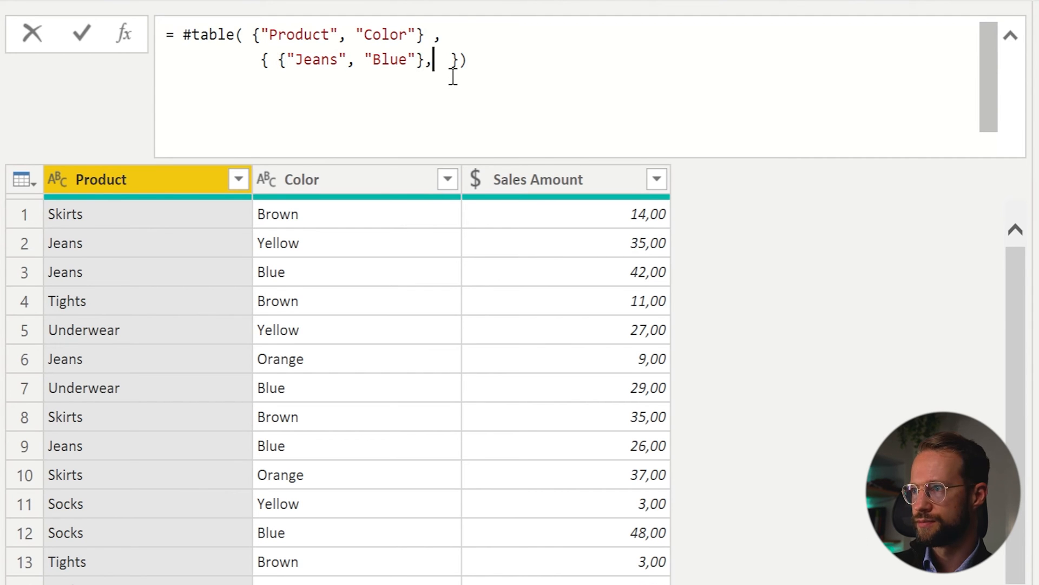
{"action": "type", "text": "{}"}
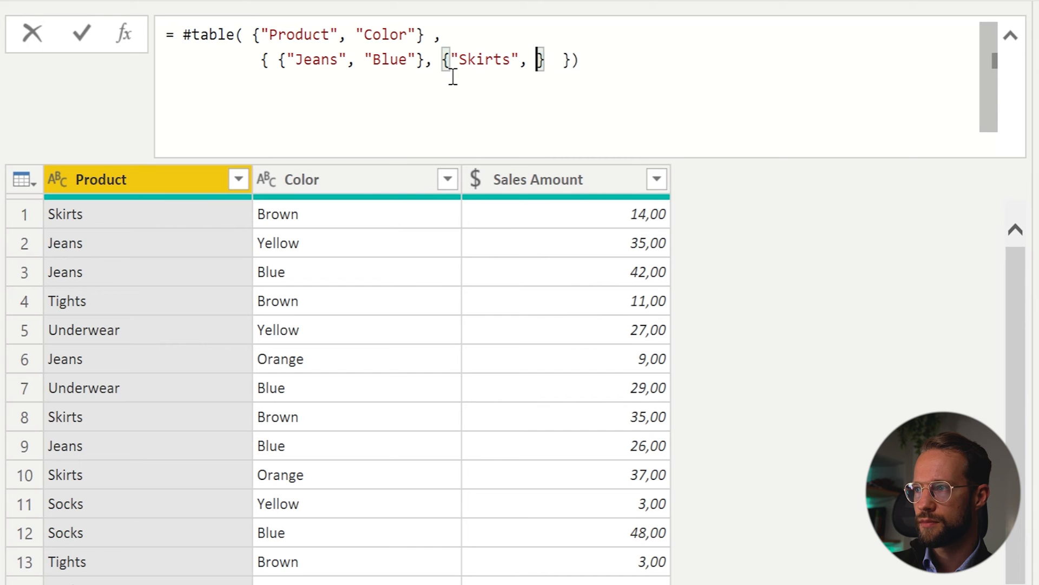
{"action": "type", "text": "\"Brown\""}
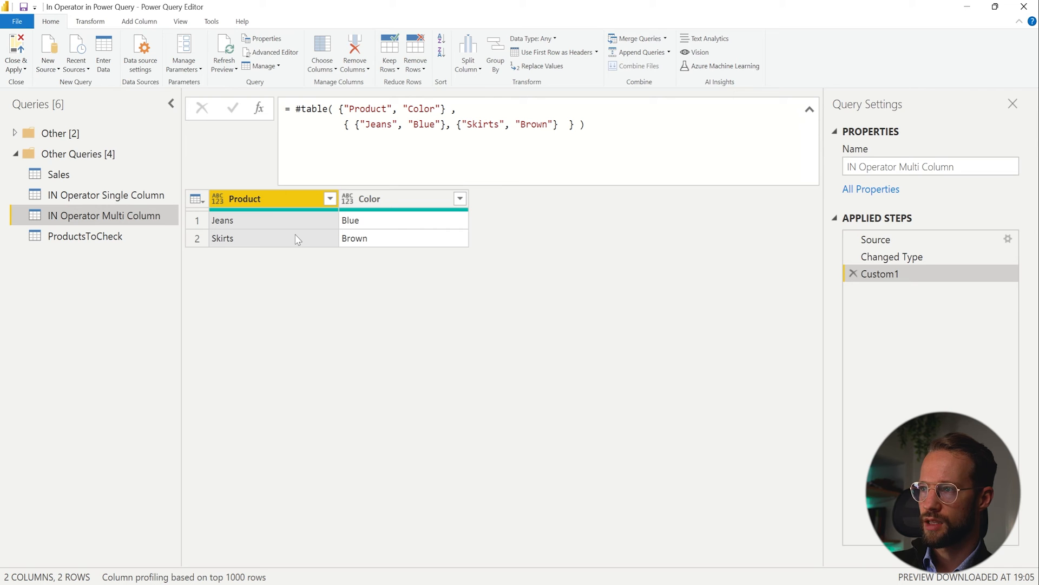
Rename the Custom1 #table step to ProductAndColor in Applied Steps.
{"action": "right_click", "coordinate": [880, 273]}
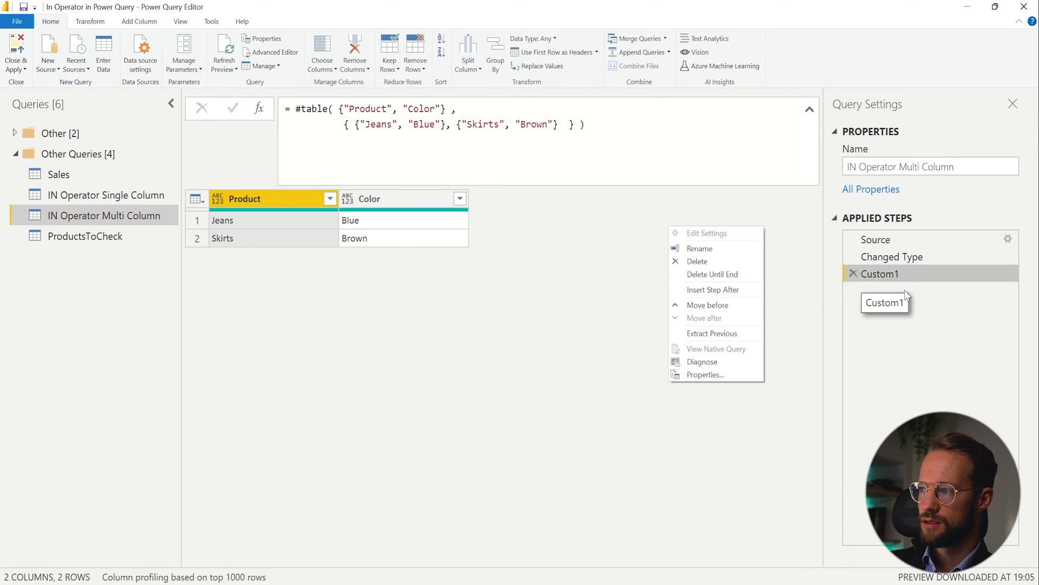
{"action": "left_click", "coordinate": [700, 248]}
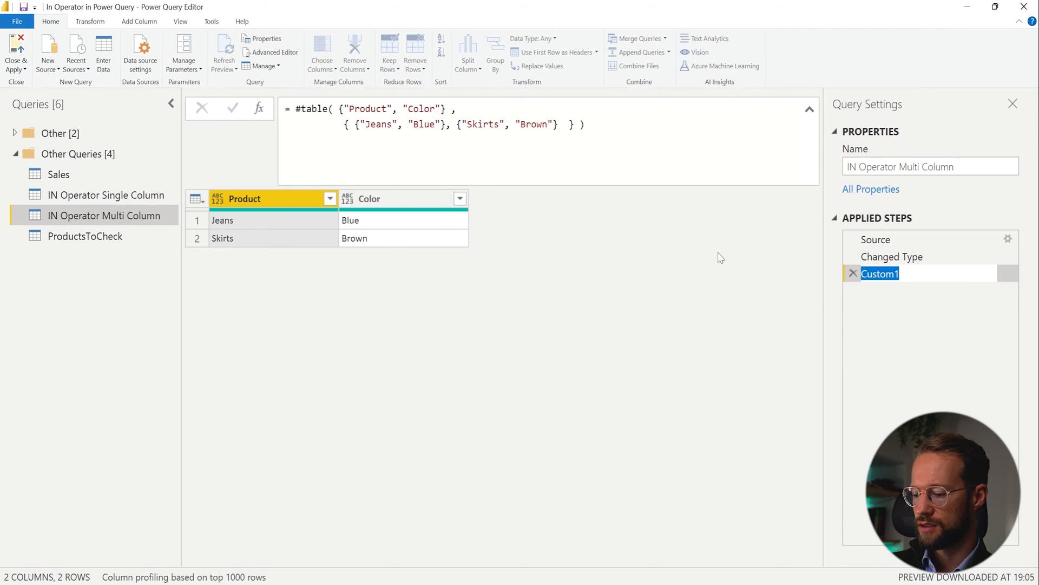
{"action": "type", "text": "Products"}
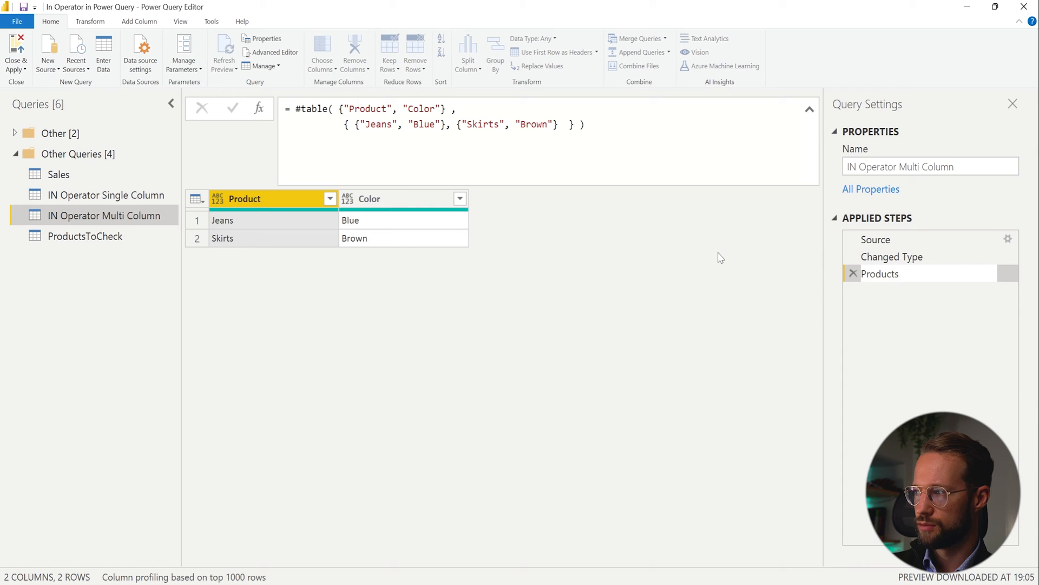
{"action": "type", "text": "ProductAndColor"}
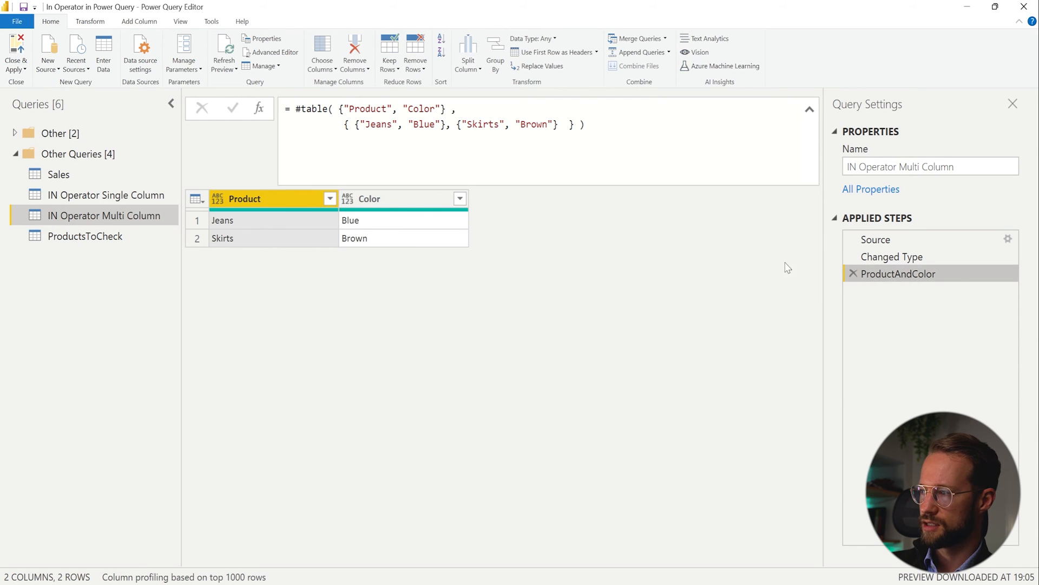
{"action": "double_click", "coordinate": [899, 273]}
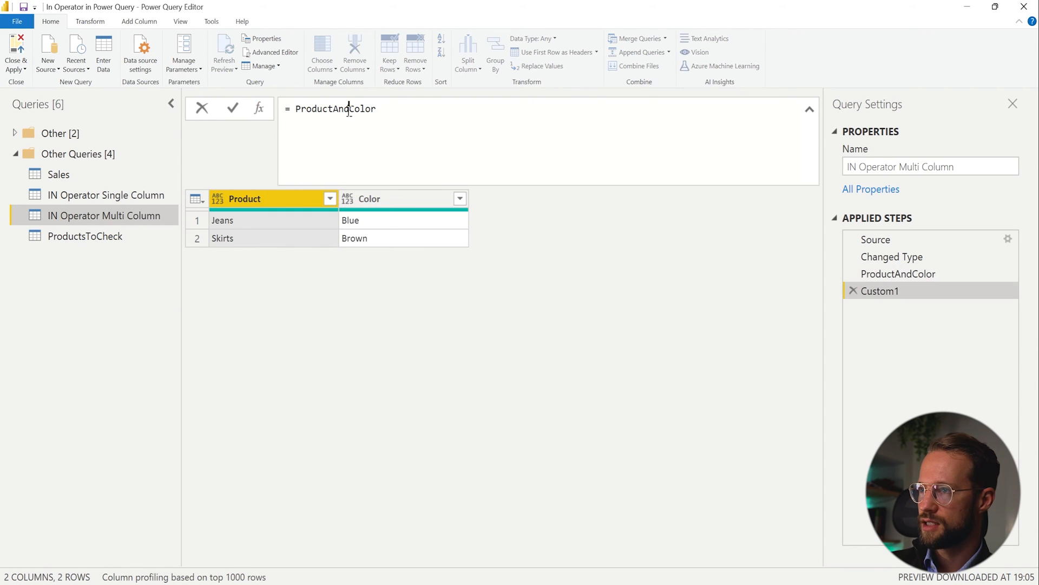
Add a step = #"Changed Type" to bring back the 28-row sales table, previewing ProductAndColor along the way.
{"action": "type", "text": "#\"Changed Type\""}
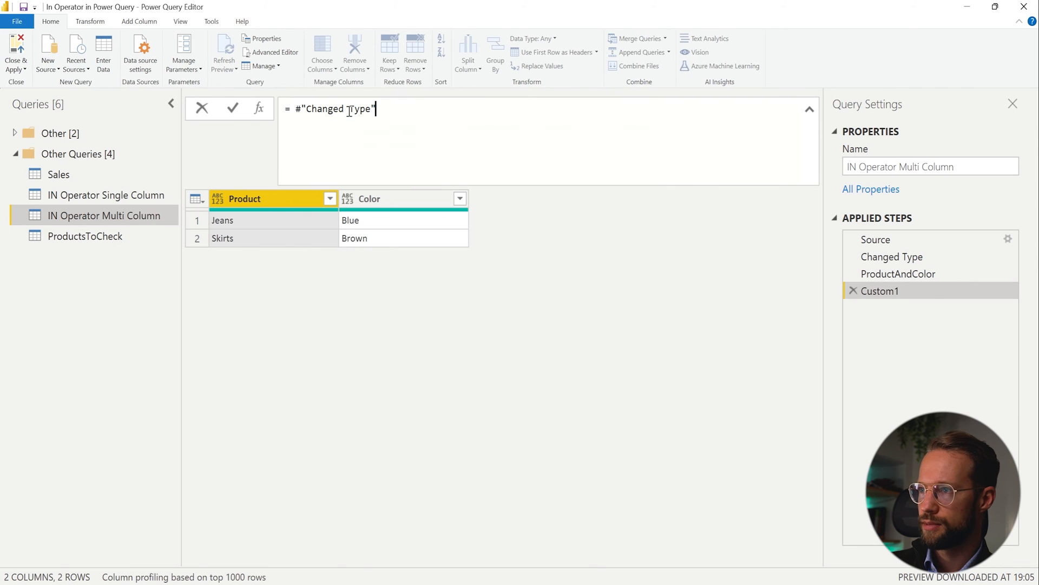
{"action": "left_click", "coordinate": [232, 108]}
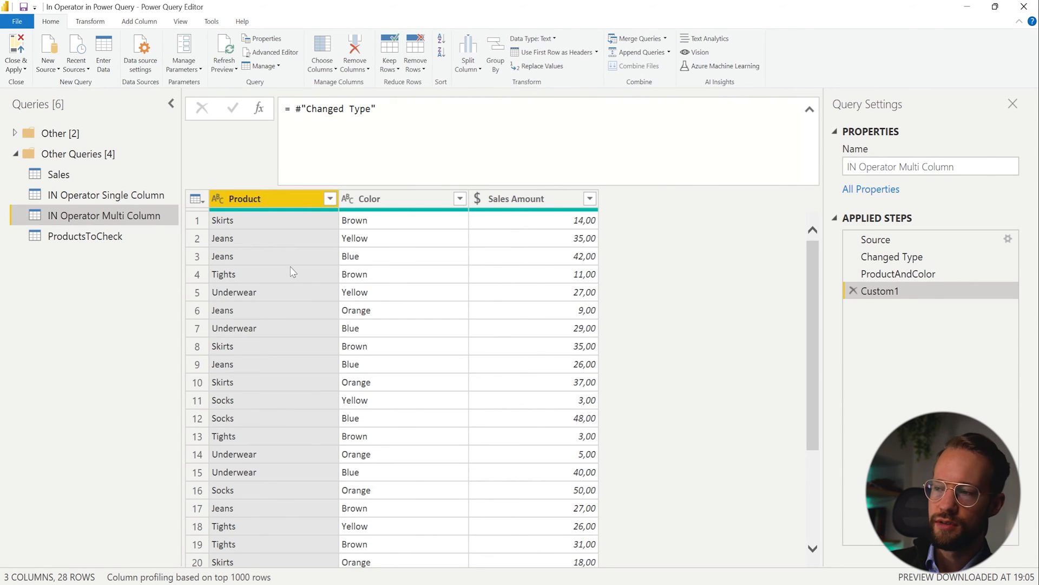
{"action": "left_click", "coordinate": [880, 290]}
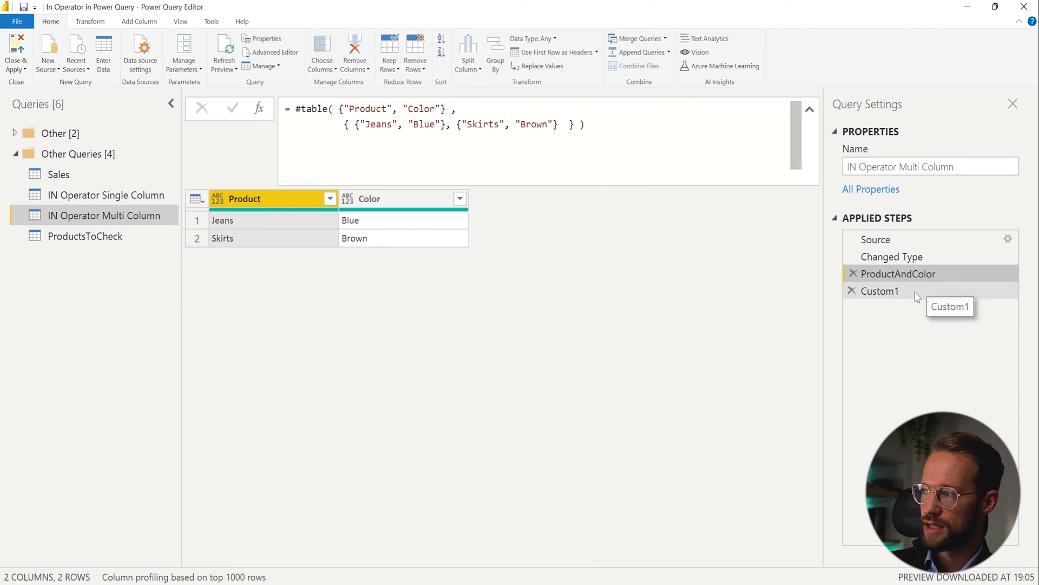
{"action": "left_click", "coordinate": [879, 290]}
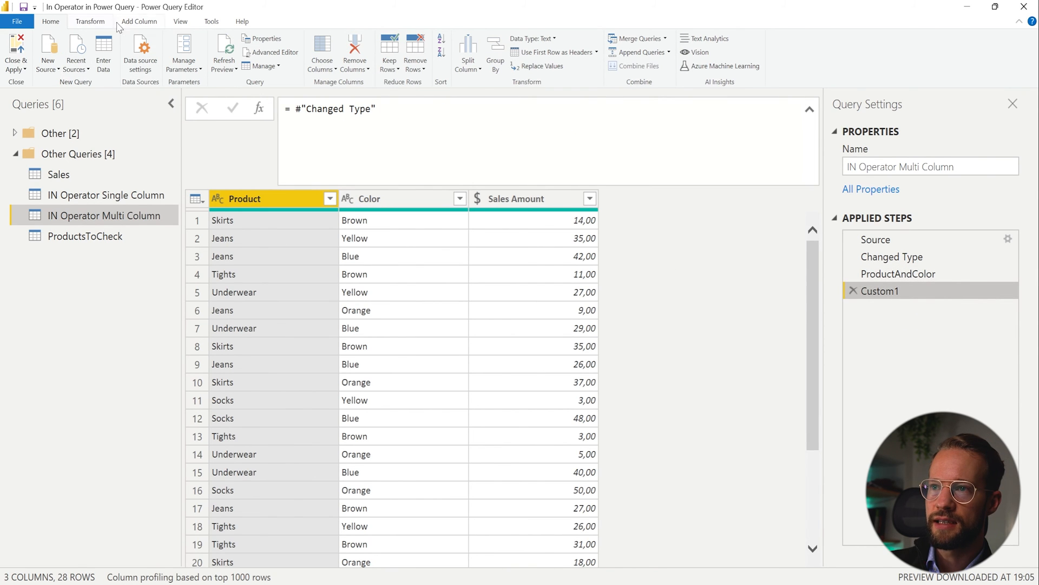
Start a custom column formula with if Table.Contains(ProductAndColor, removing a duplicated Table word.
{"action": "left_click", "coordinate": [57, 53]}
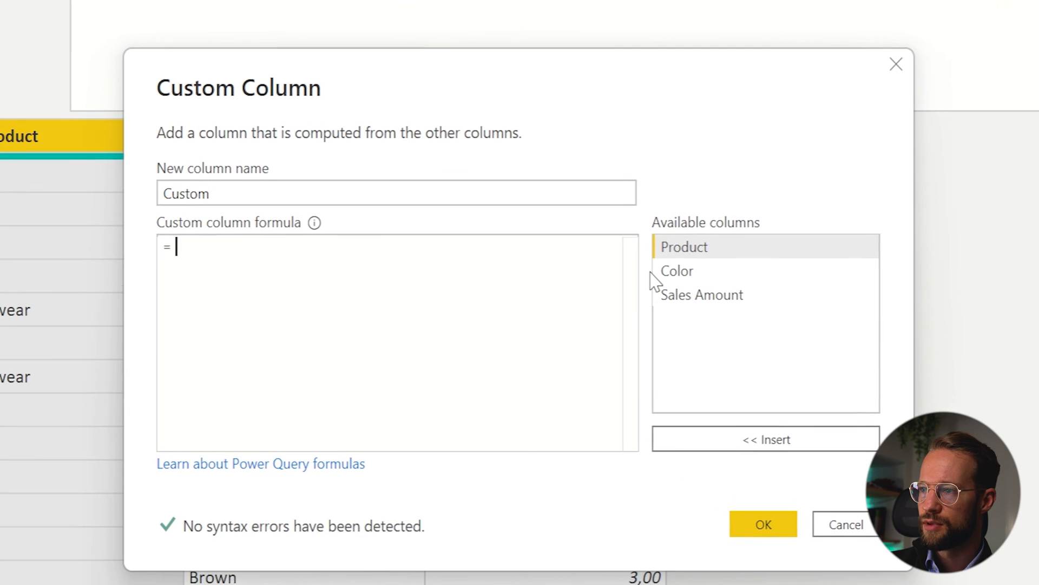
{"action": "type", "text": "if Table."}
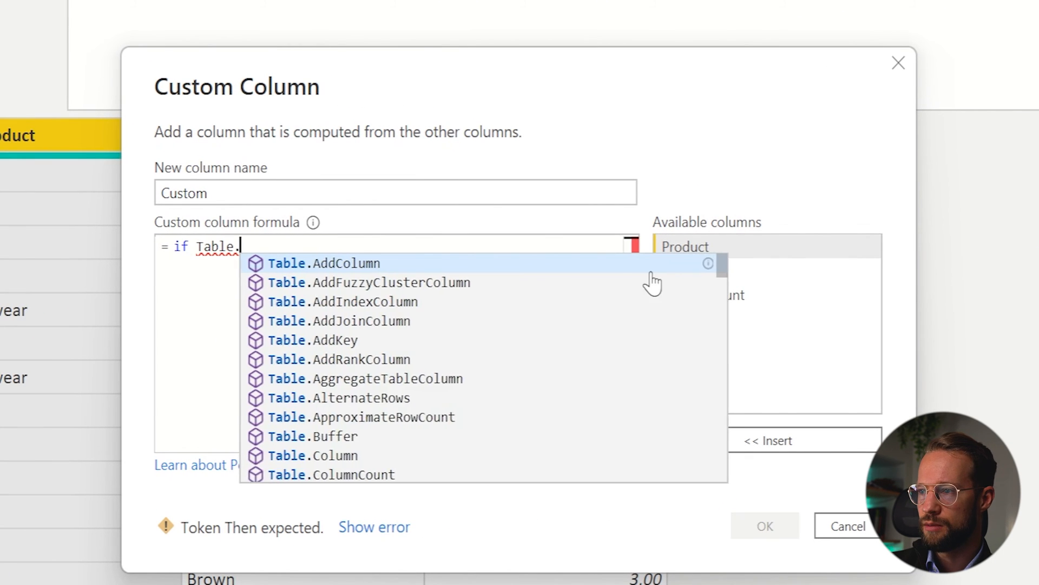
{"action": "type", "text": "Contains"}
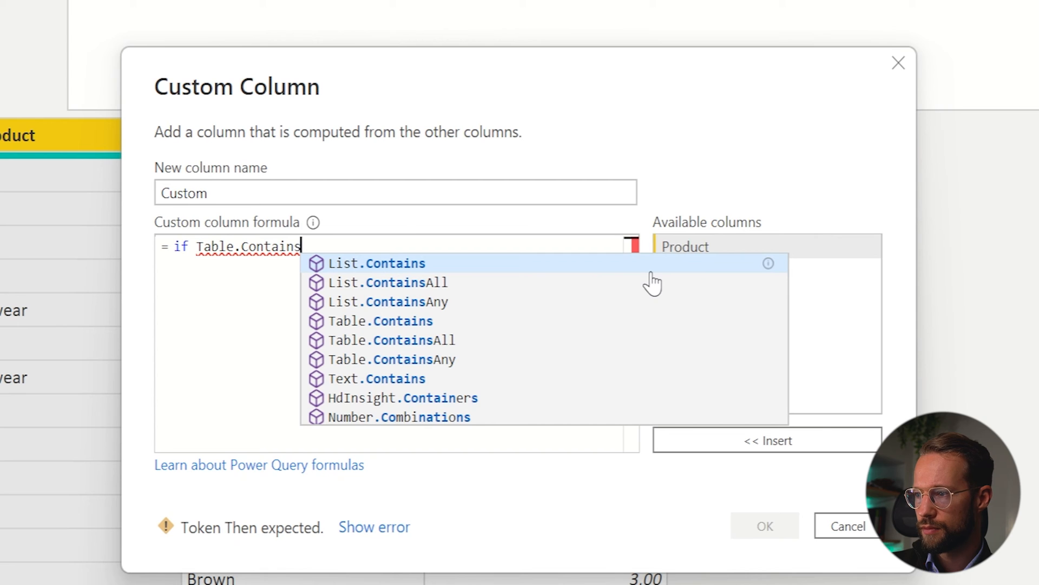
{"action": "type", "text": "Table"}
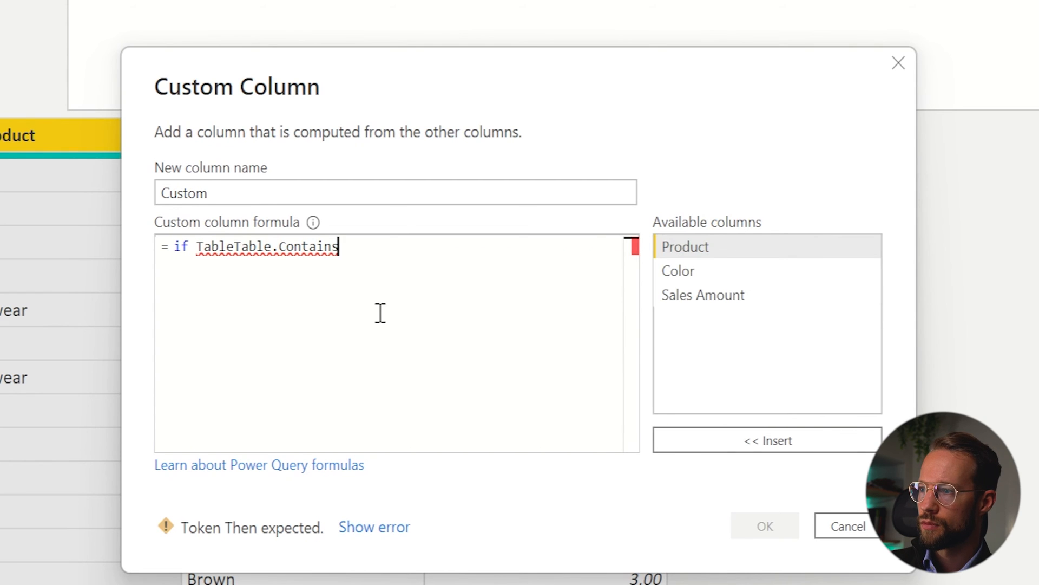
{"action": "double_click", "coordinate": [214, 246]}
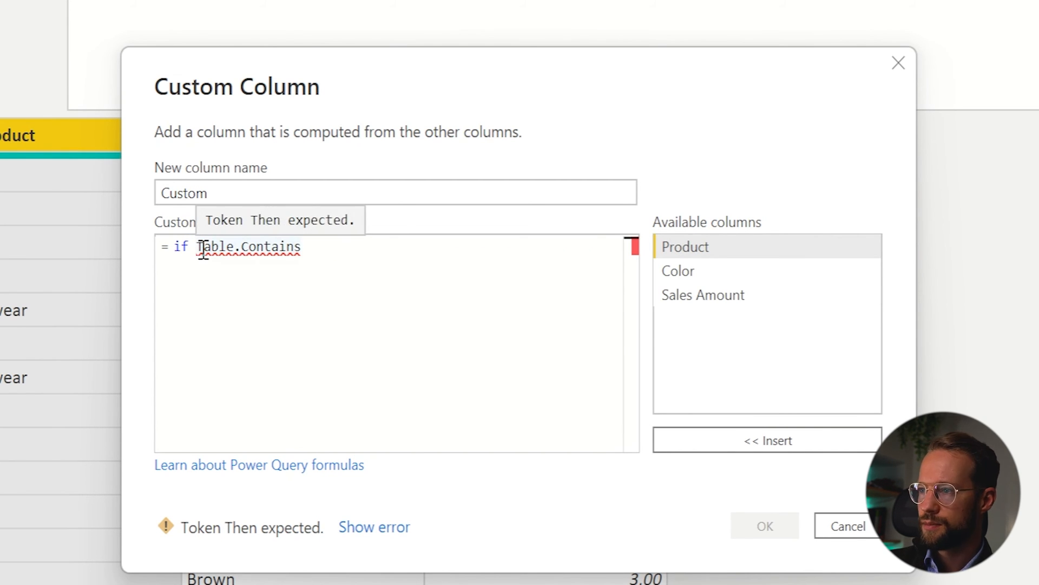
{"action": "type", "text": "("}
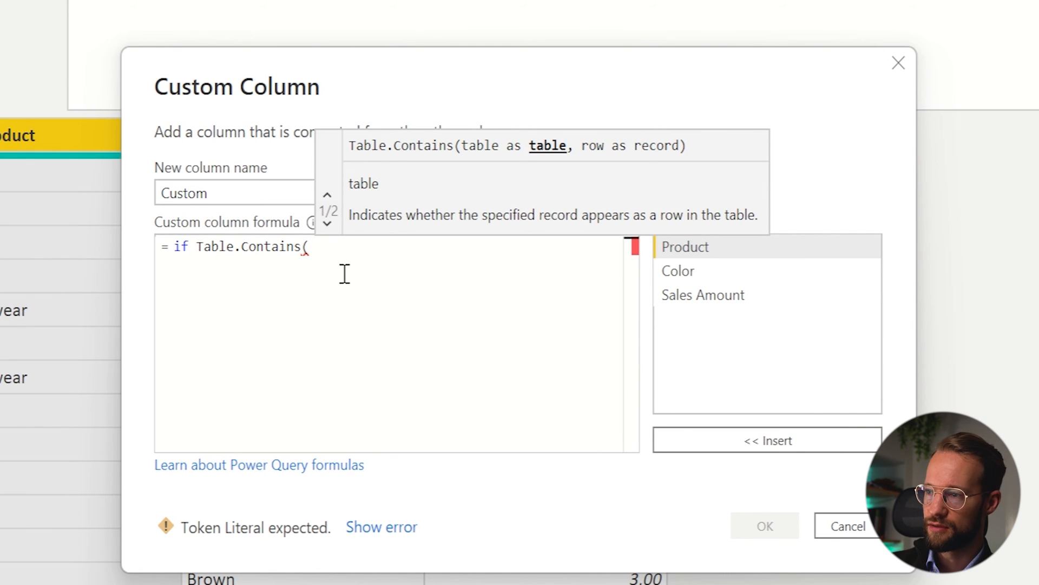
{"action": "type", "text": "Produ"}
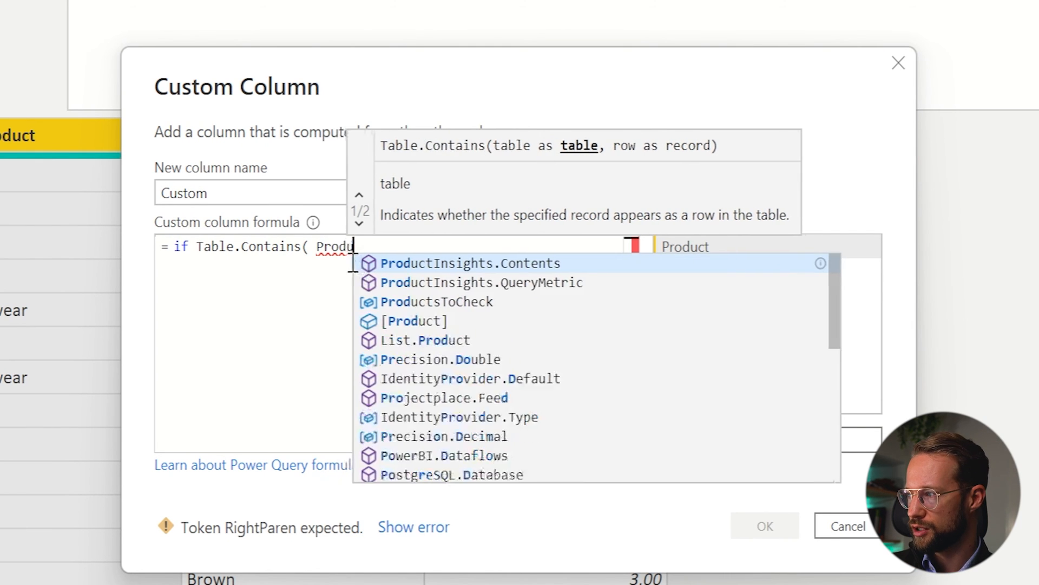
{"action": "type", "text": "ctAndColor"}
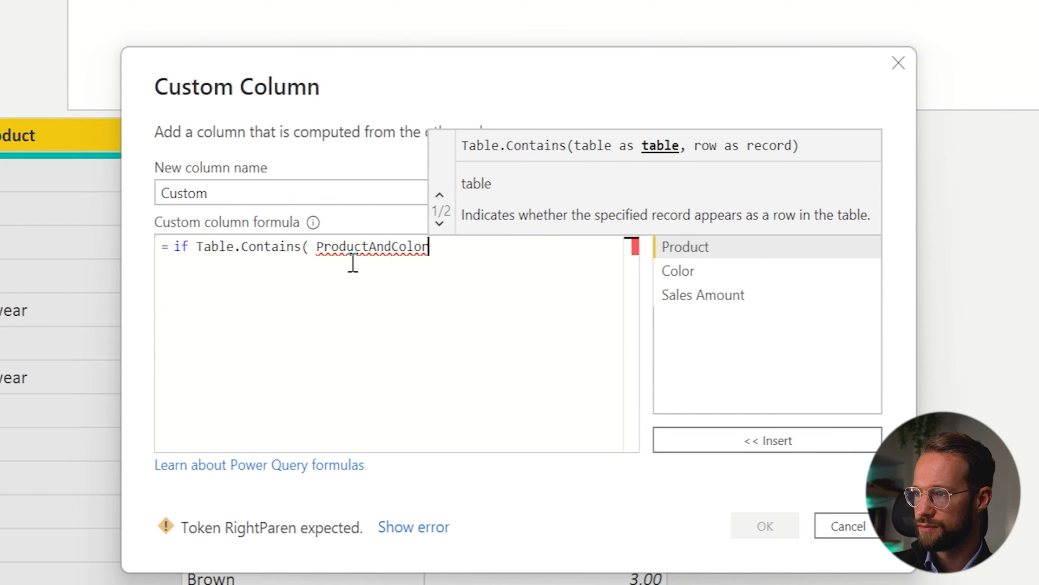
{"action": "mouse_move", "coordinate": [747, 350]}
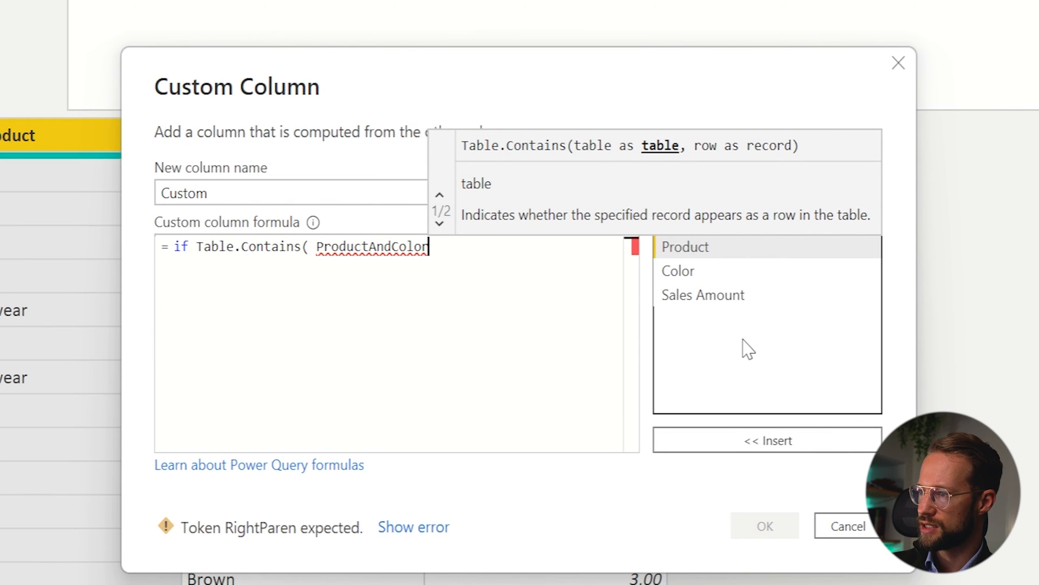
Complete it as Table.Contains(ProductAndColor, [[Product],[Color]]) then "Sale" else "Regular".
{"action": "type", "text": ","}
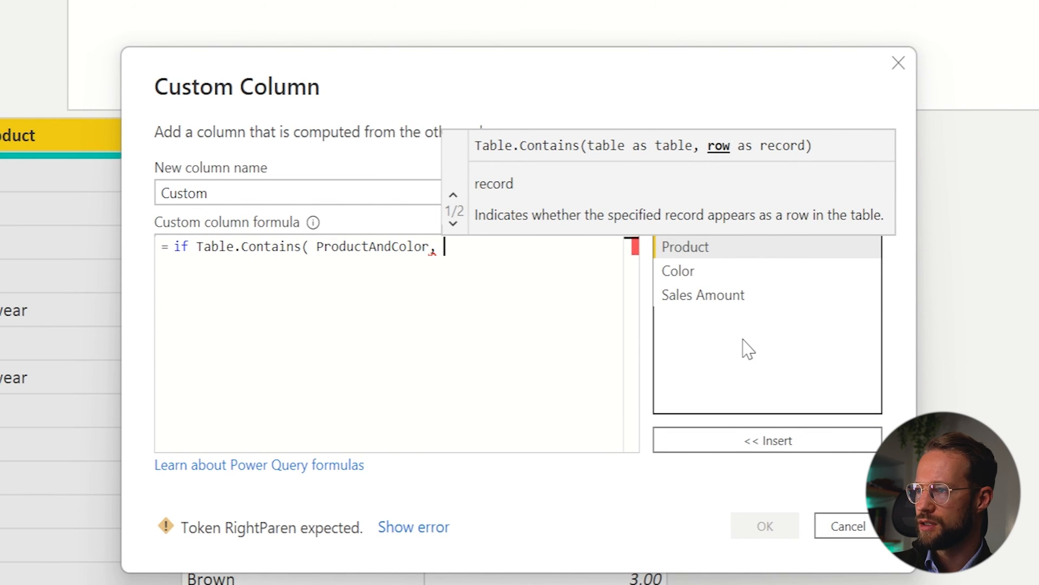
{"action": "type", "text": "[["}
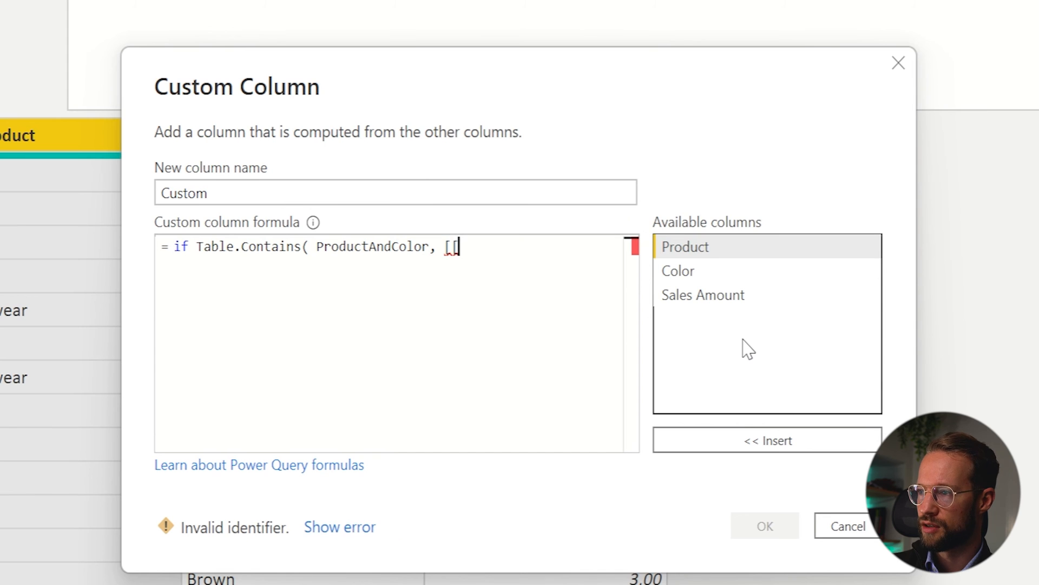
{"action": "type", "text": "Product]"}
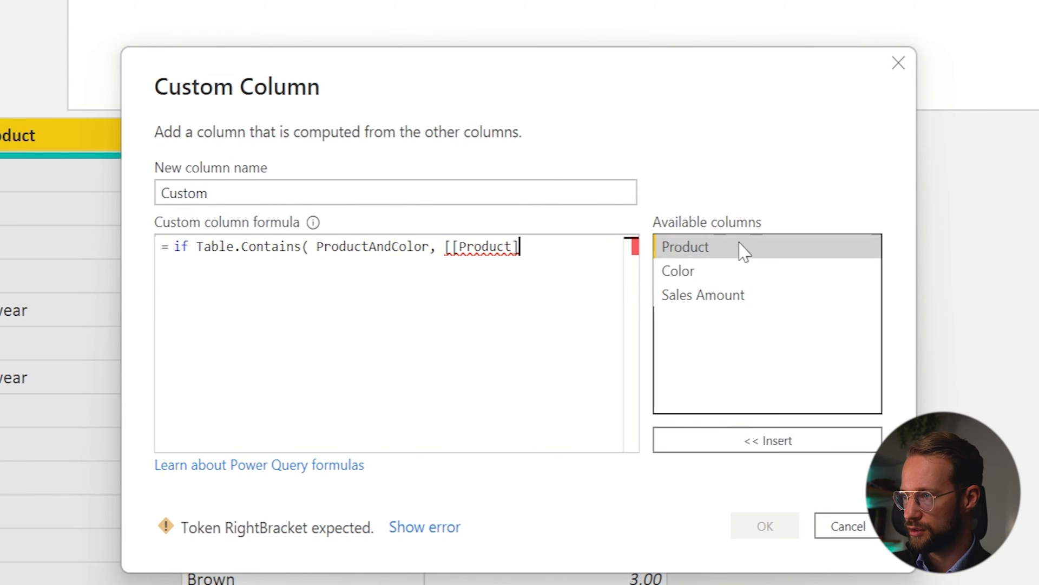
{"action": "type", "text": ",[Color"}
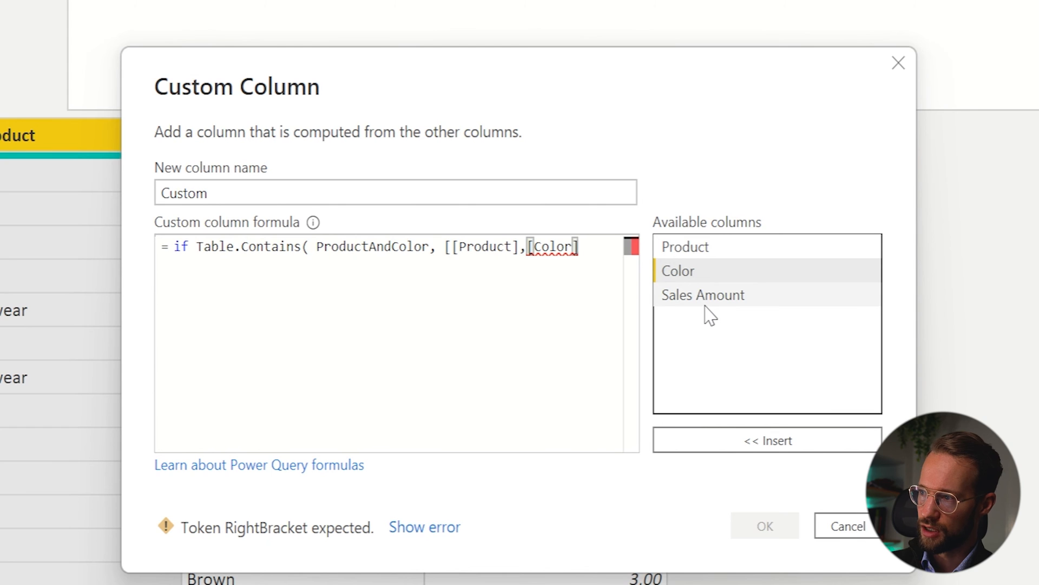
{"action": "type", "text": "]"}
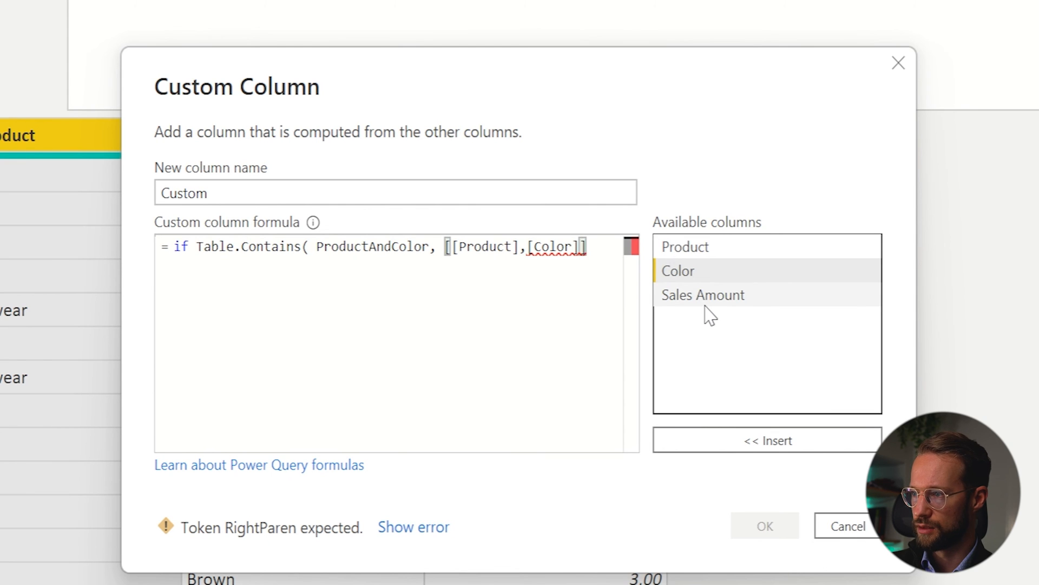
{"action": "type", "text": ")"}
{"action": "type", "text": "then"}
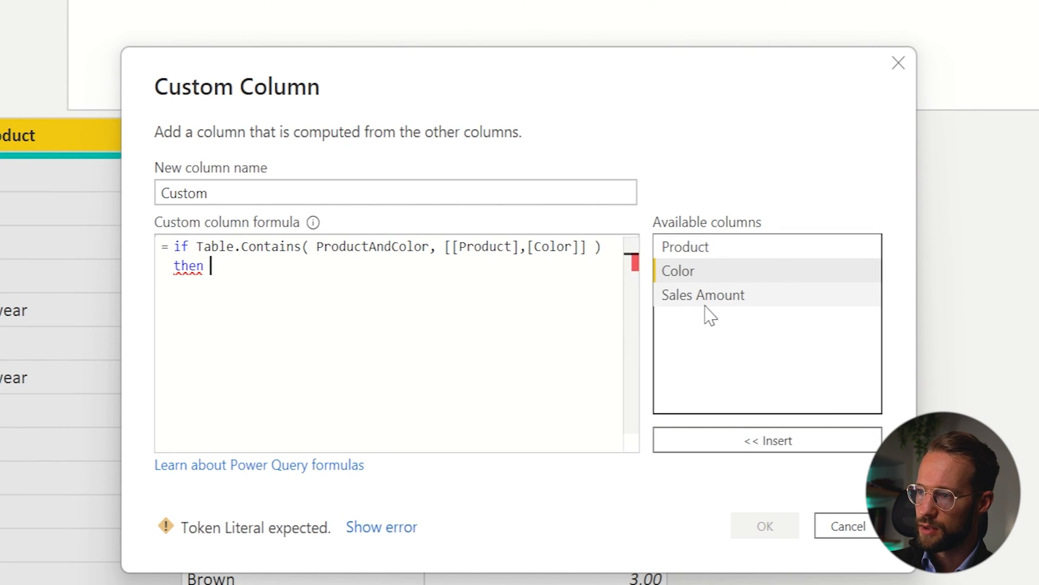
{"action": "type", "text": "\"Sale\" else"}
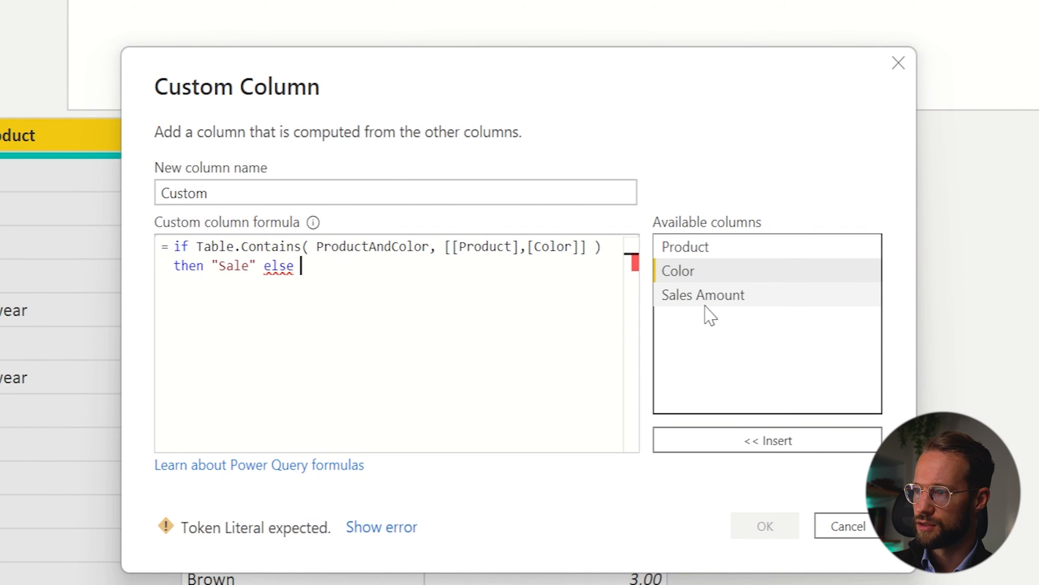
{"action": "type", "text": "\"Regular\""}
{"action": "left_click", "coordinate": [396, 191]}
{"action": "type", "text": "ategory"}
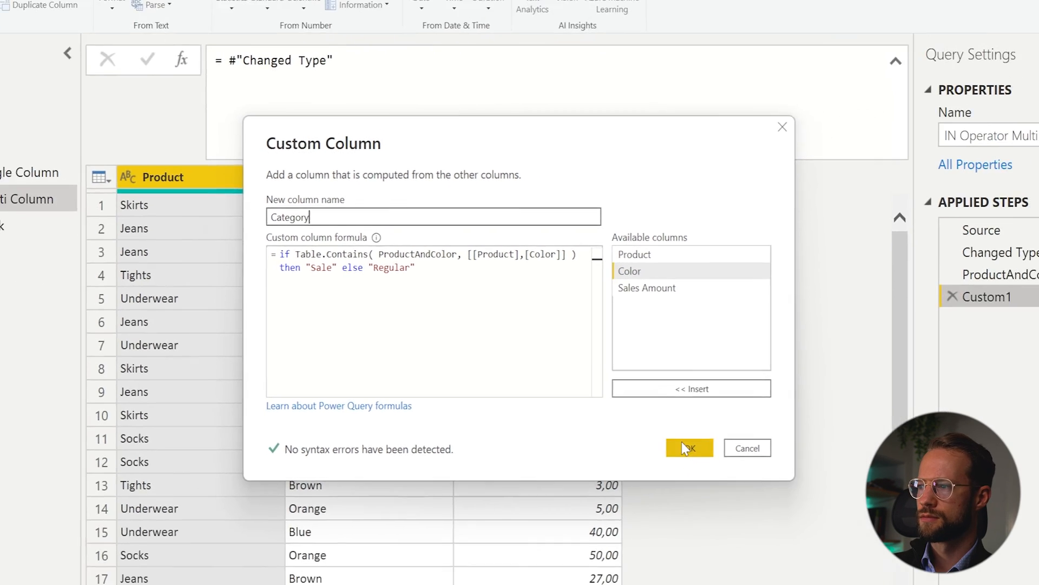
Confirm the Category column and verify Jeans-Blue reads Sale against the ProductAndColor lookup table.
{"action": "left_click", "coordinate": [689, 447]}
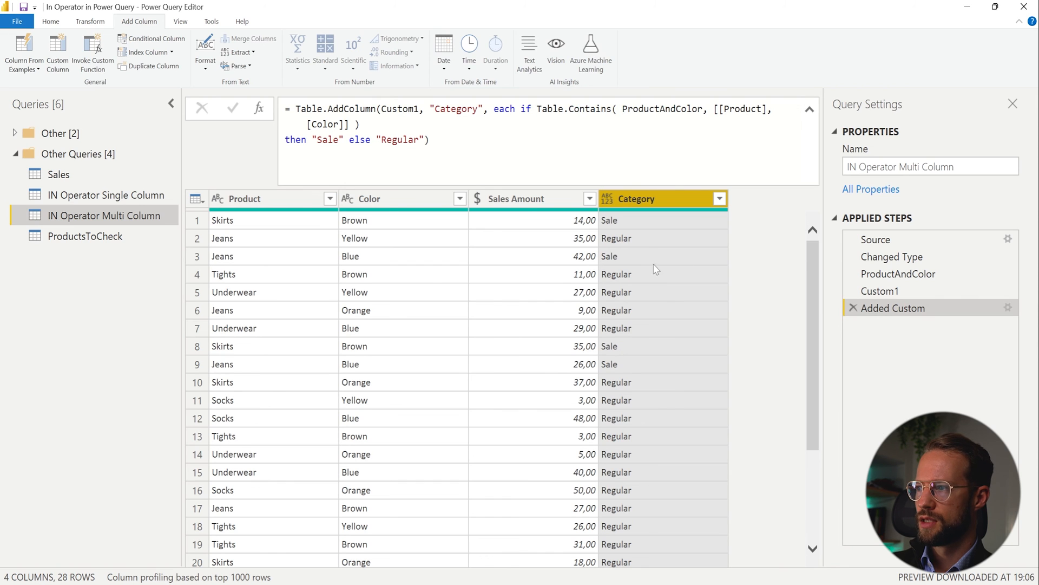
{"action": "mouse_move", "coordinate": [365, 242]}
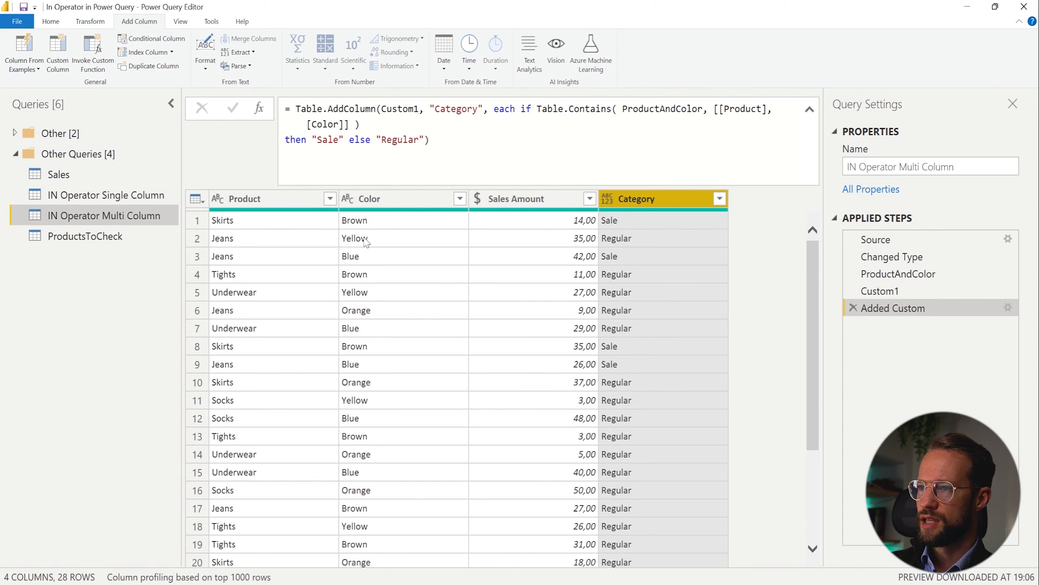
{"action": "left_click", "coordinate": [378, 256]}
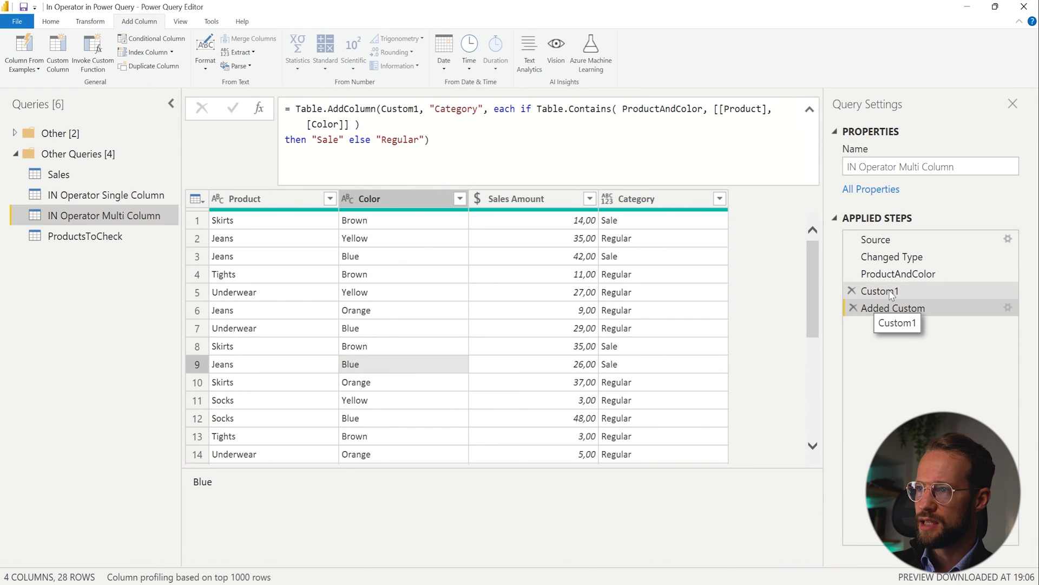
{"action": "left_click", "coordinate": [899, 273]}
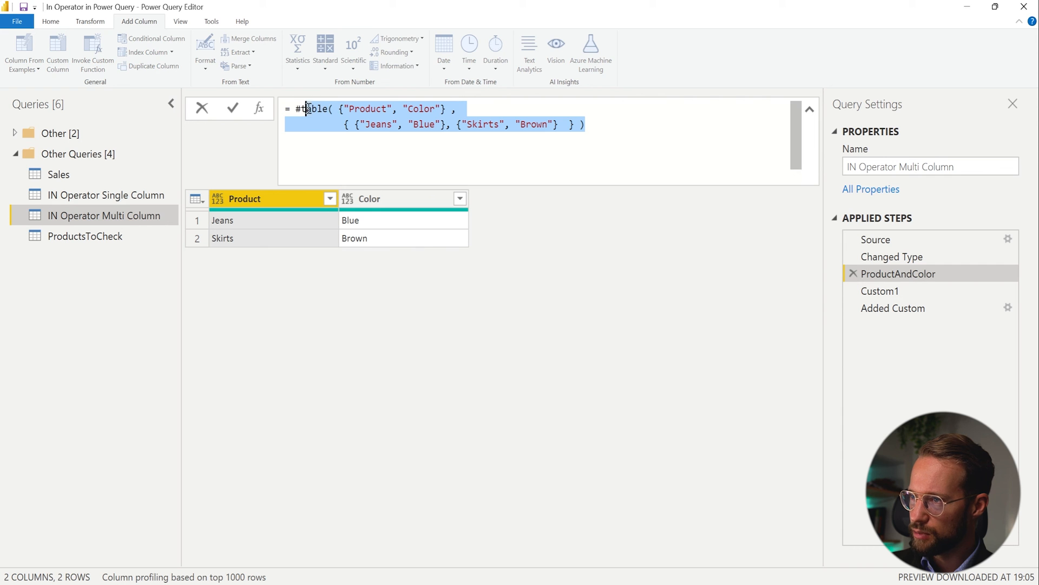
{"action": "left_click", "coordinate": [893, 307]}
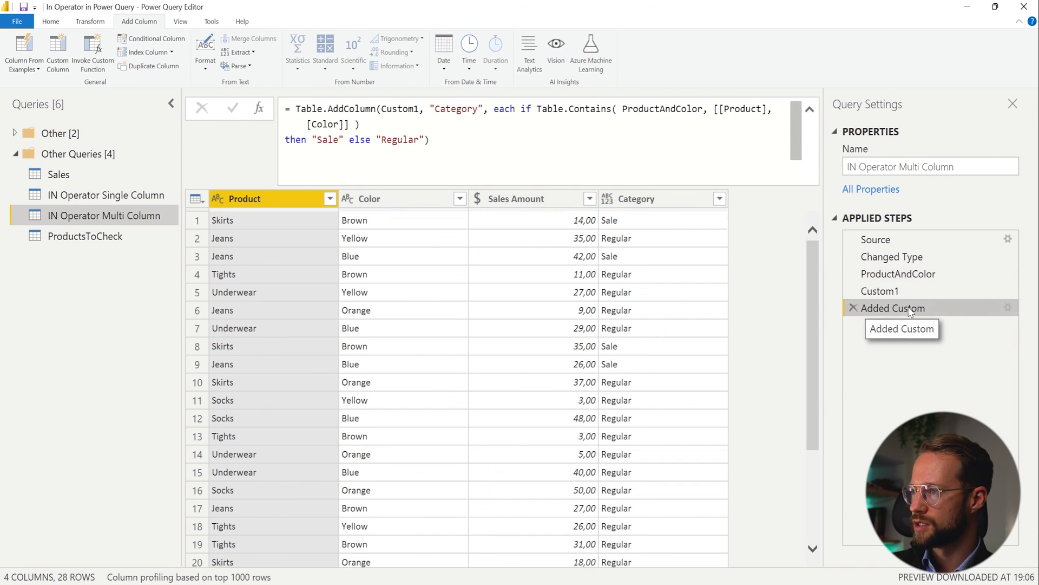